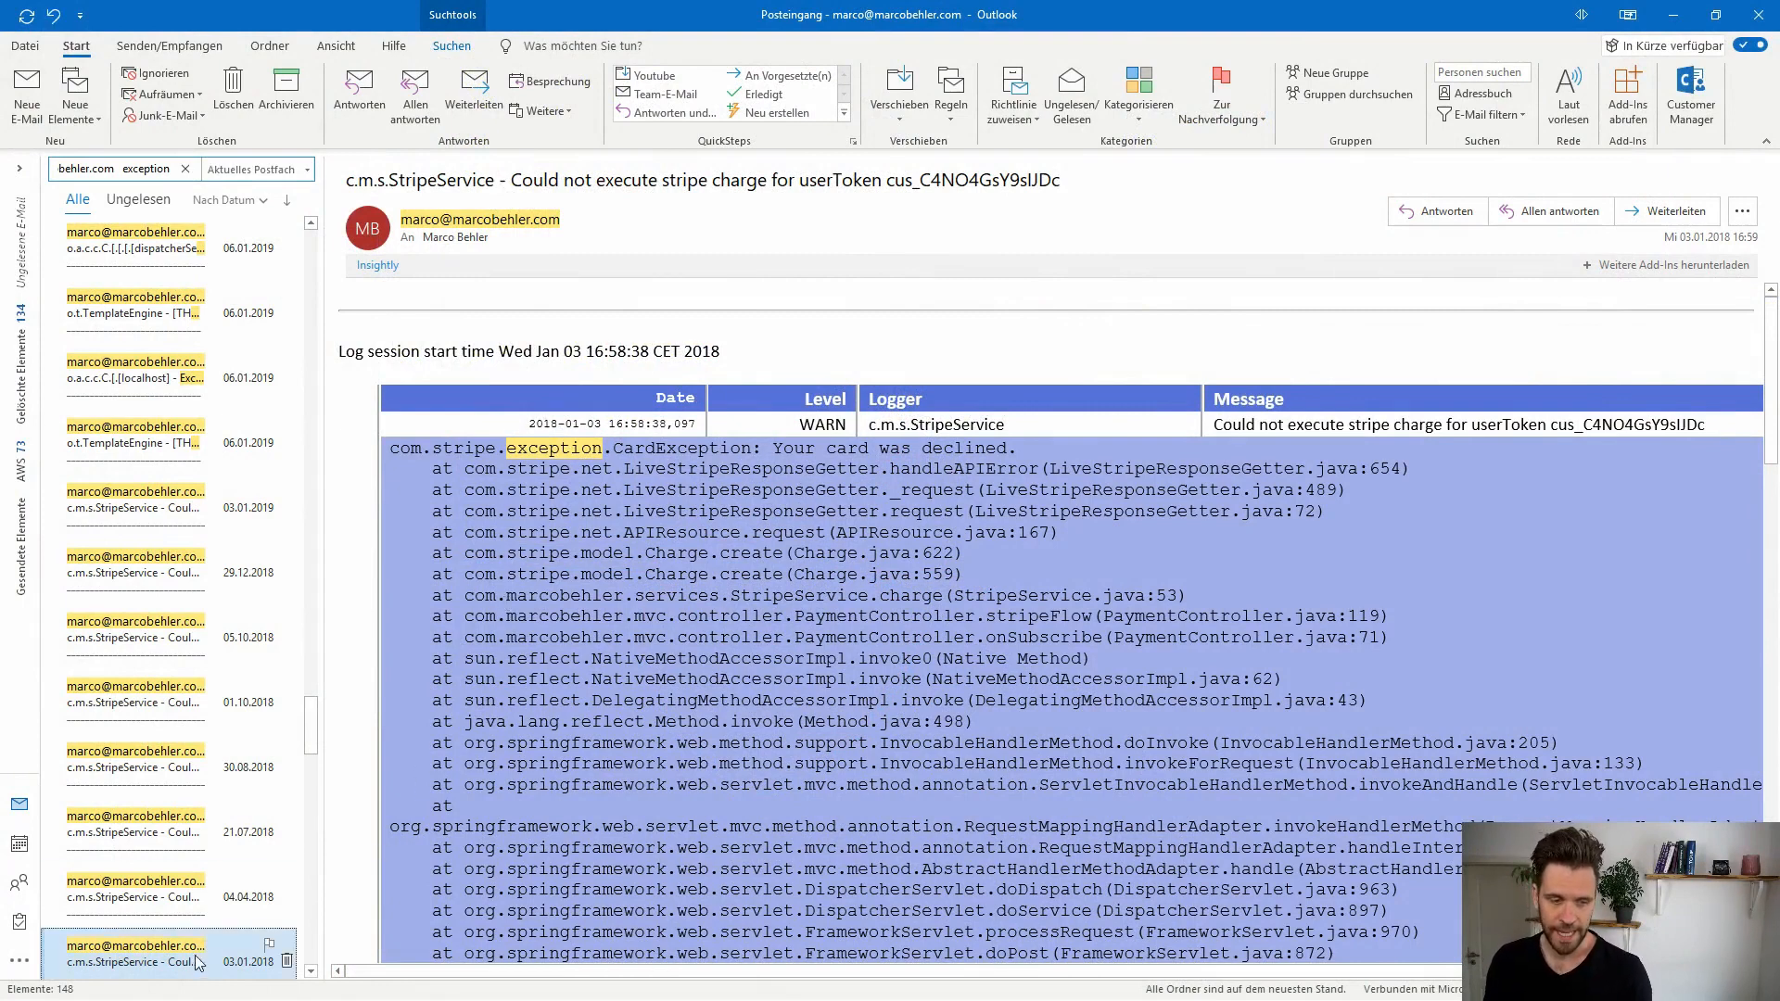
mouse_move(353, 915)
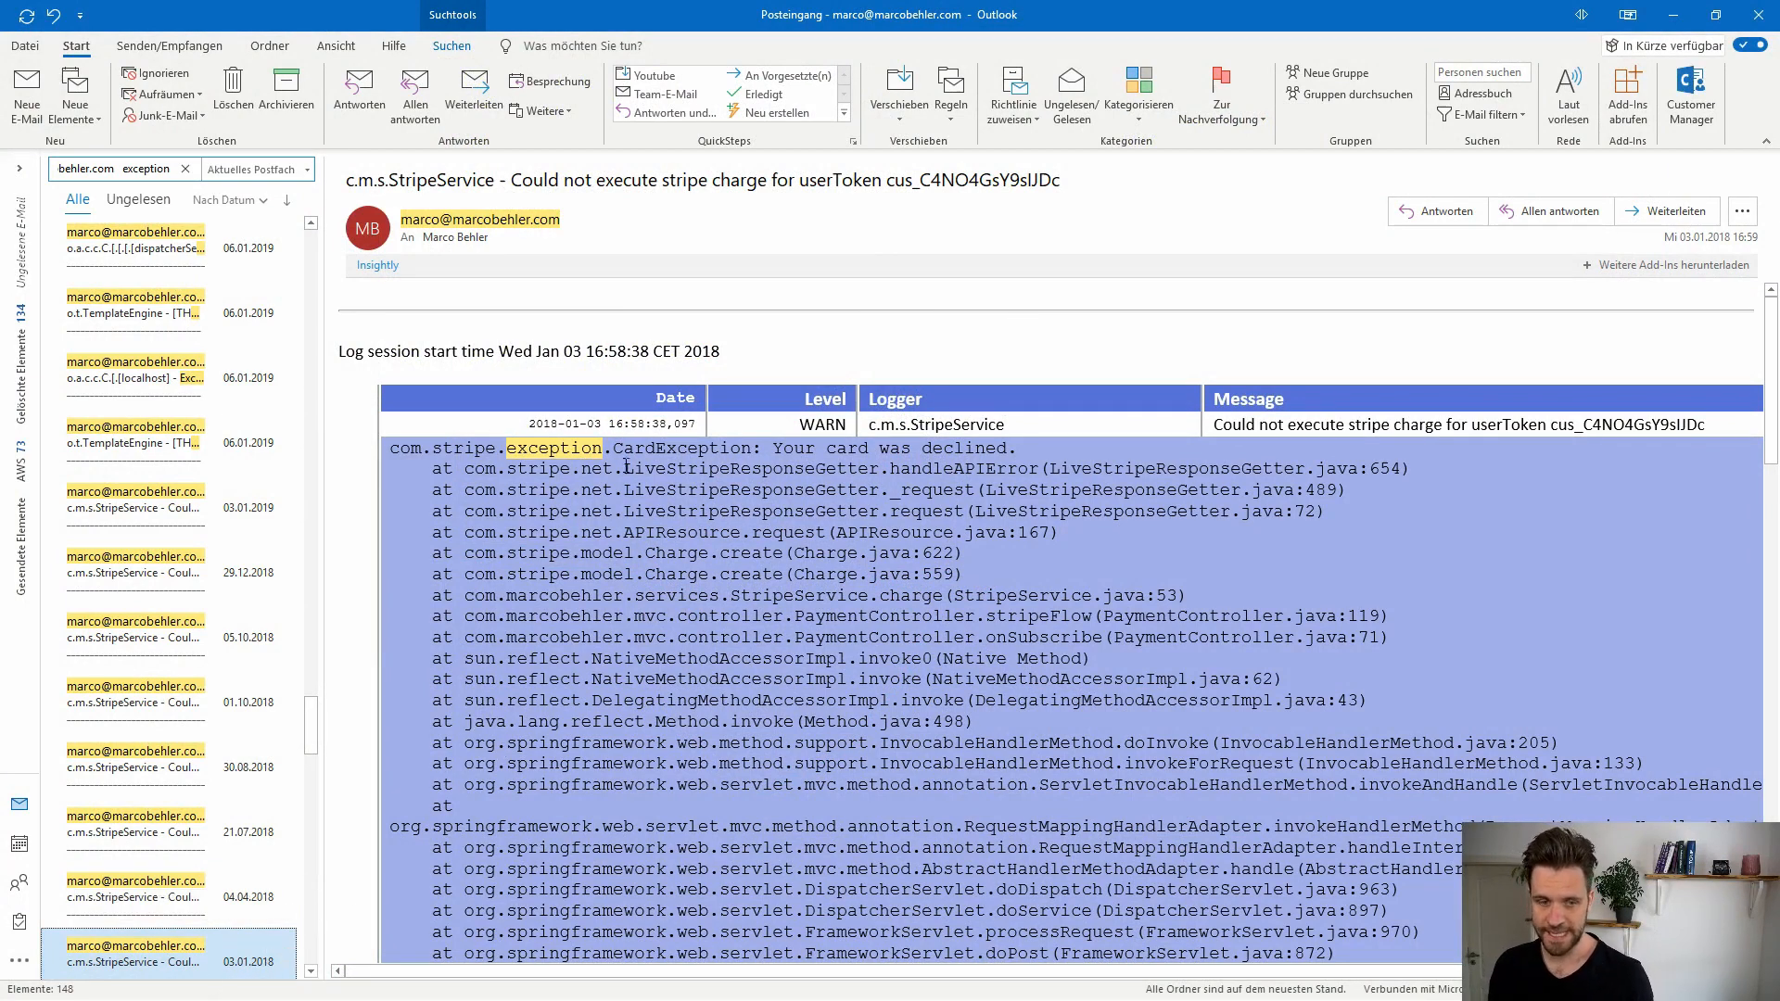
mouse_move(934, 591)
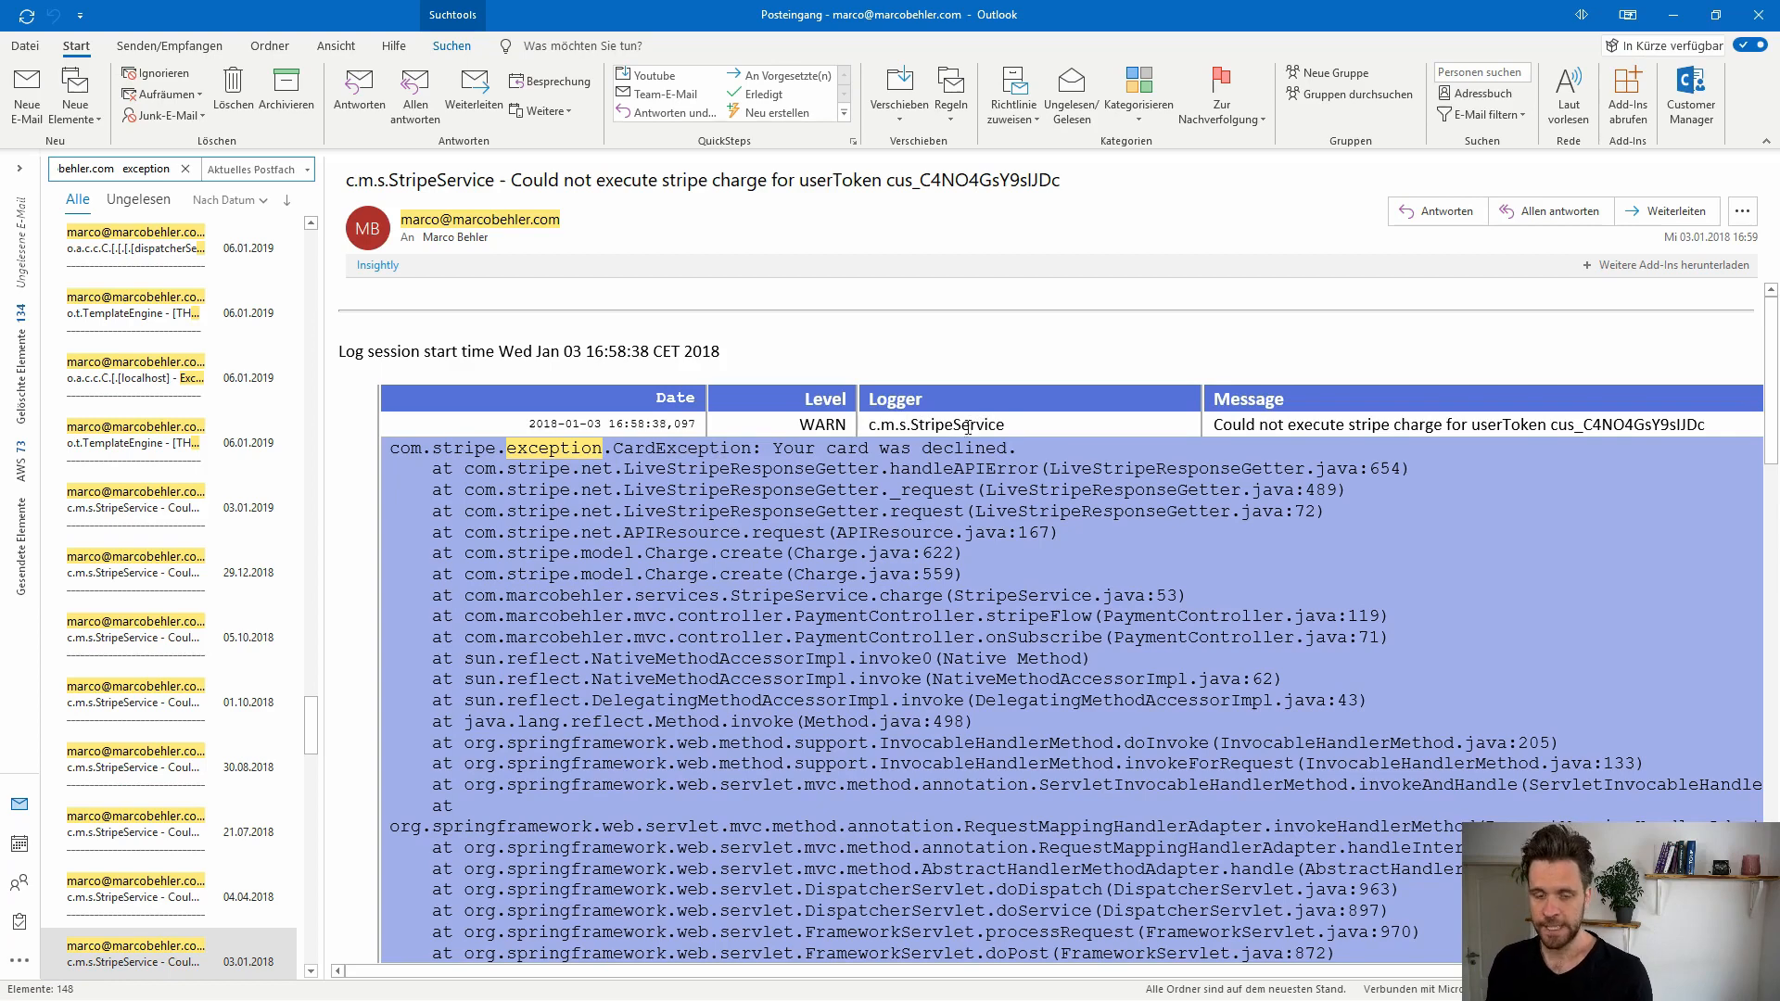
mouse_move(1011, 425)
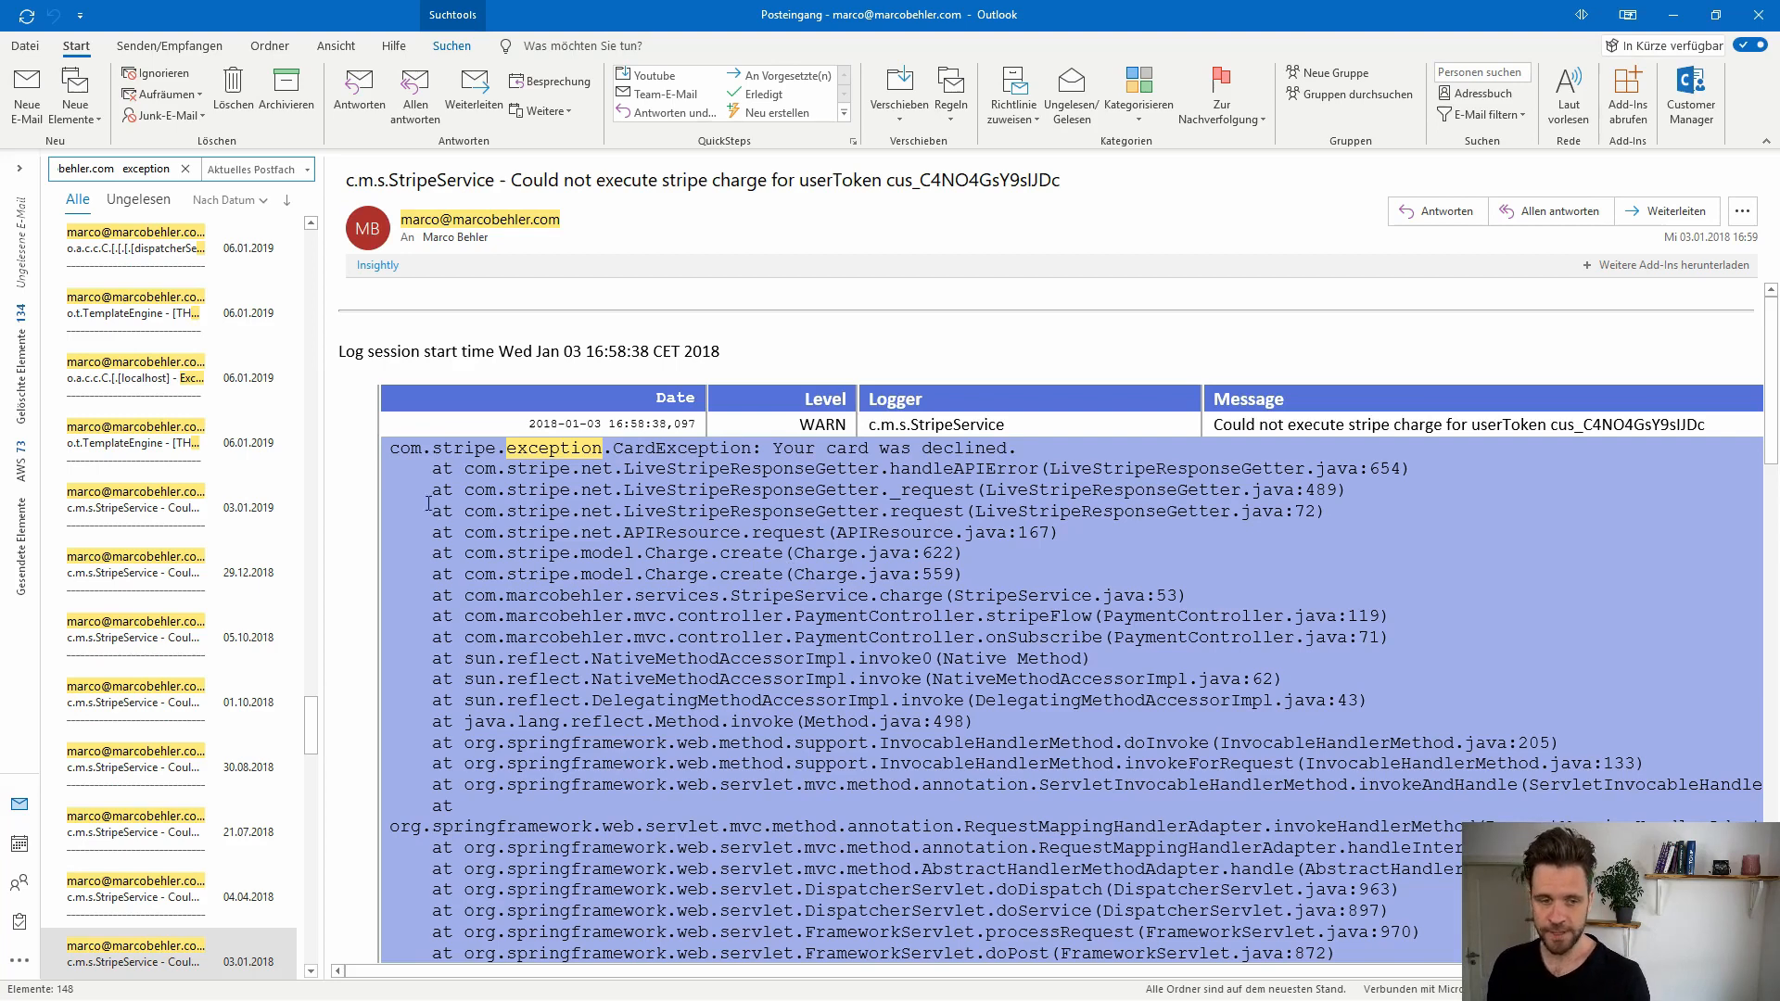
mouse_move(849, 610)
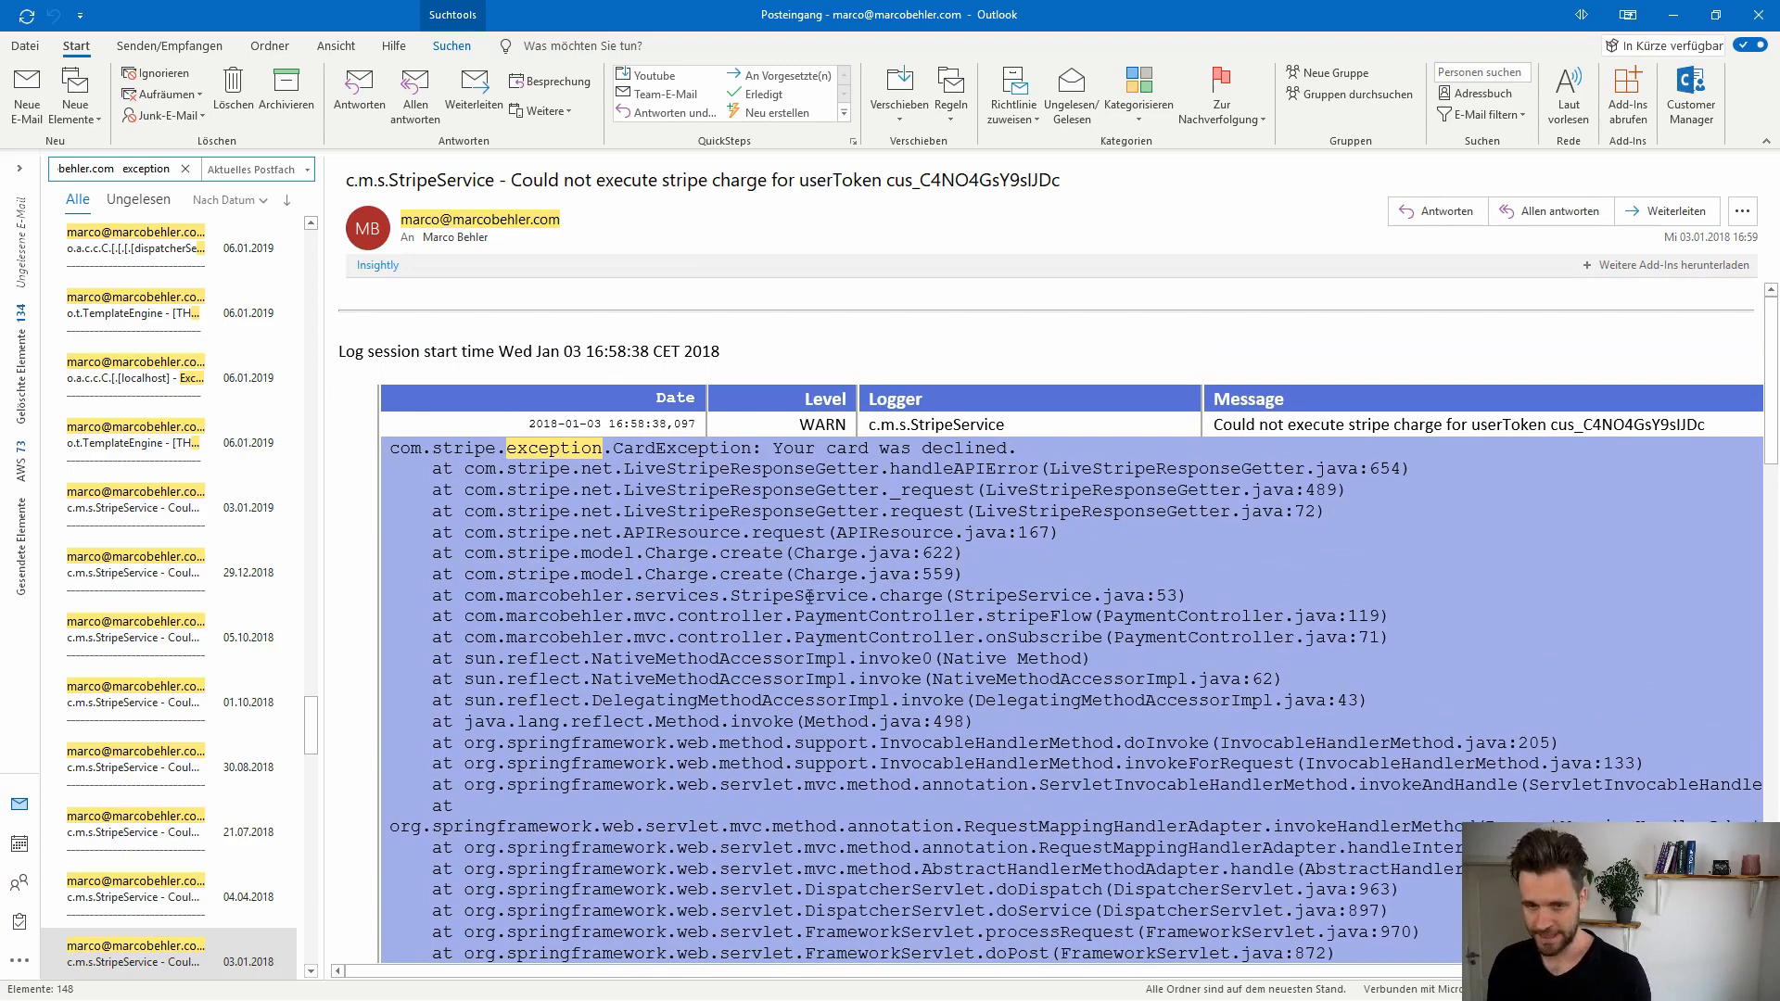
Scroll down through the Stripe card-declined stack trace in the Outlook email.
scroll("down", 3)
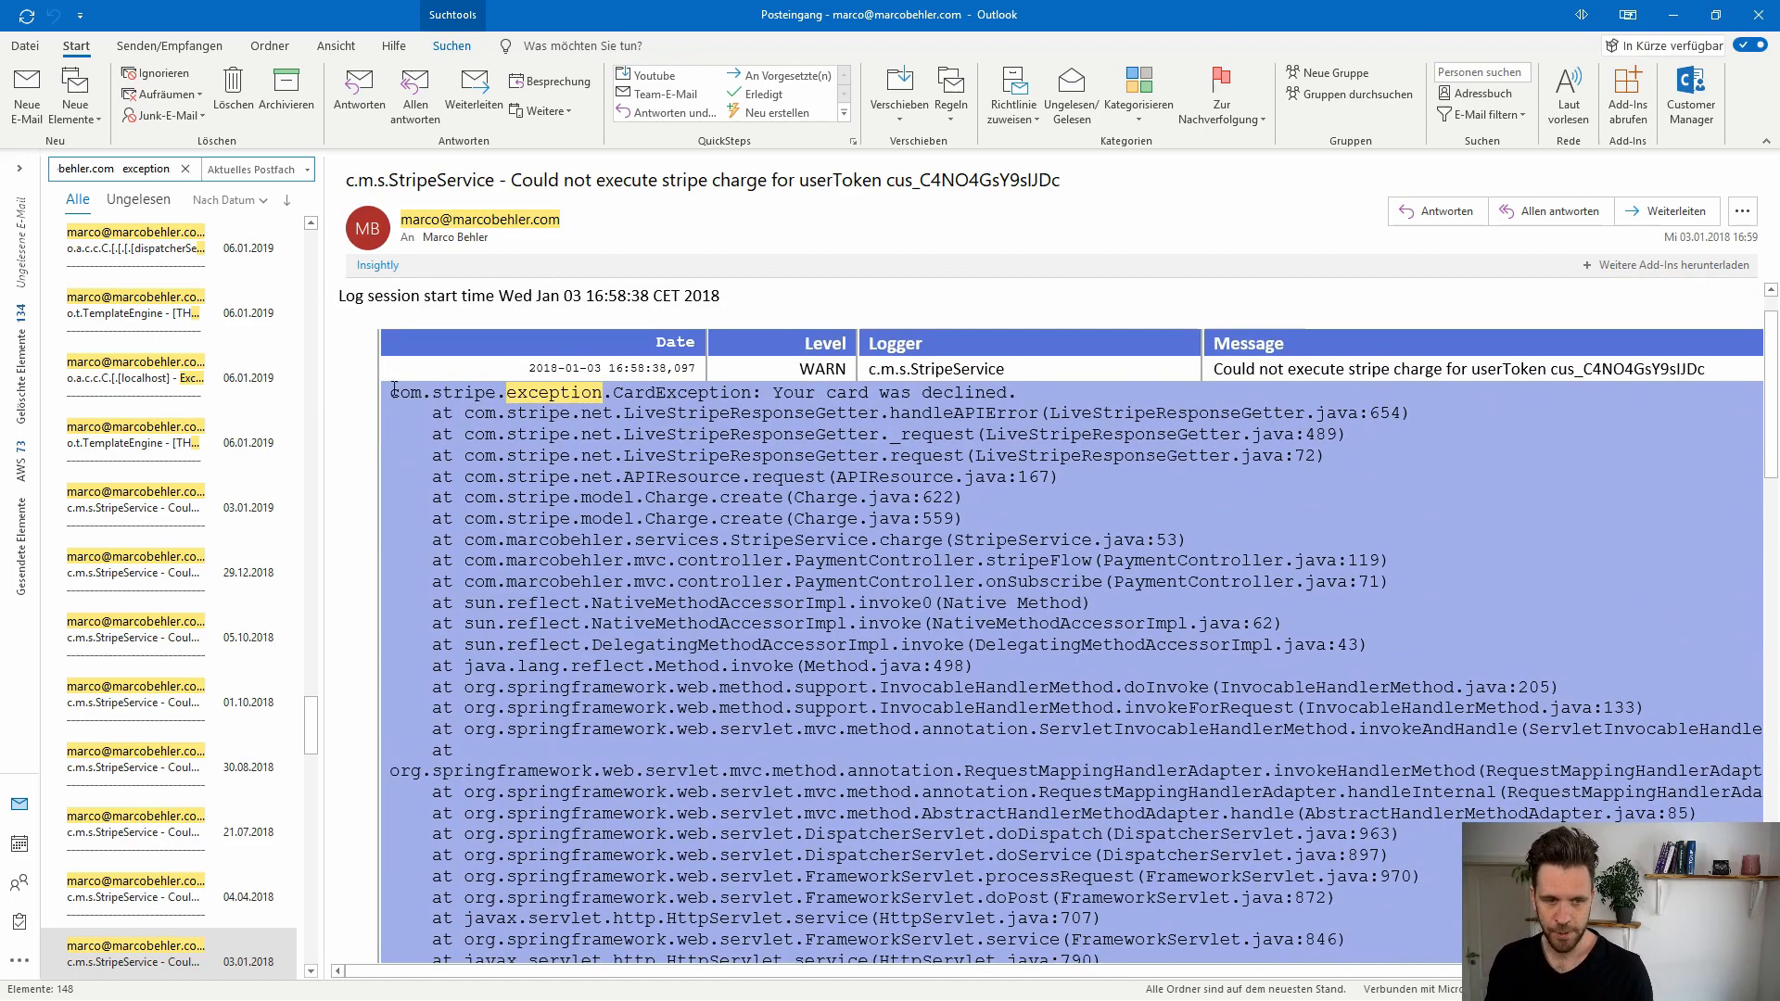
scroll("down", 3)
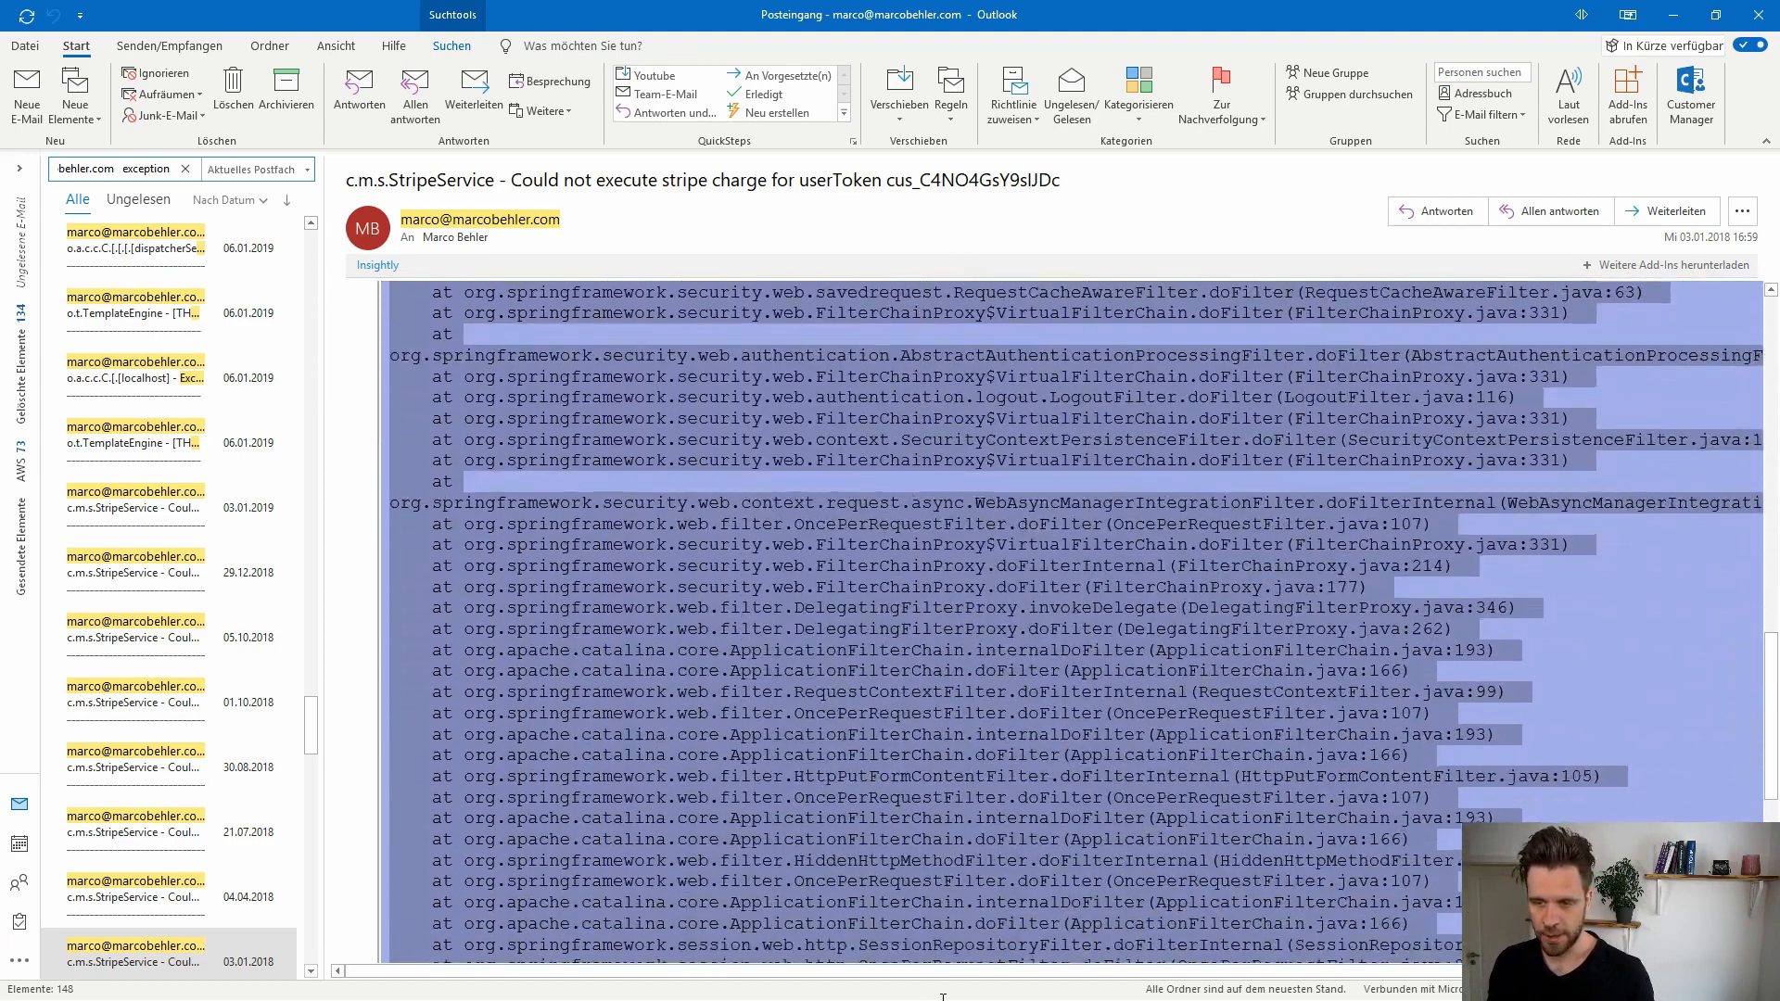
scroll("down", 3)
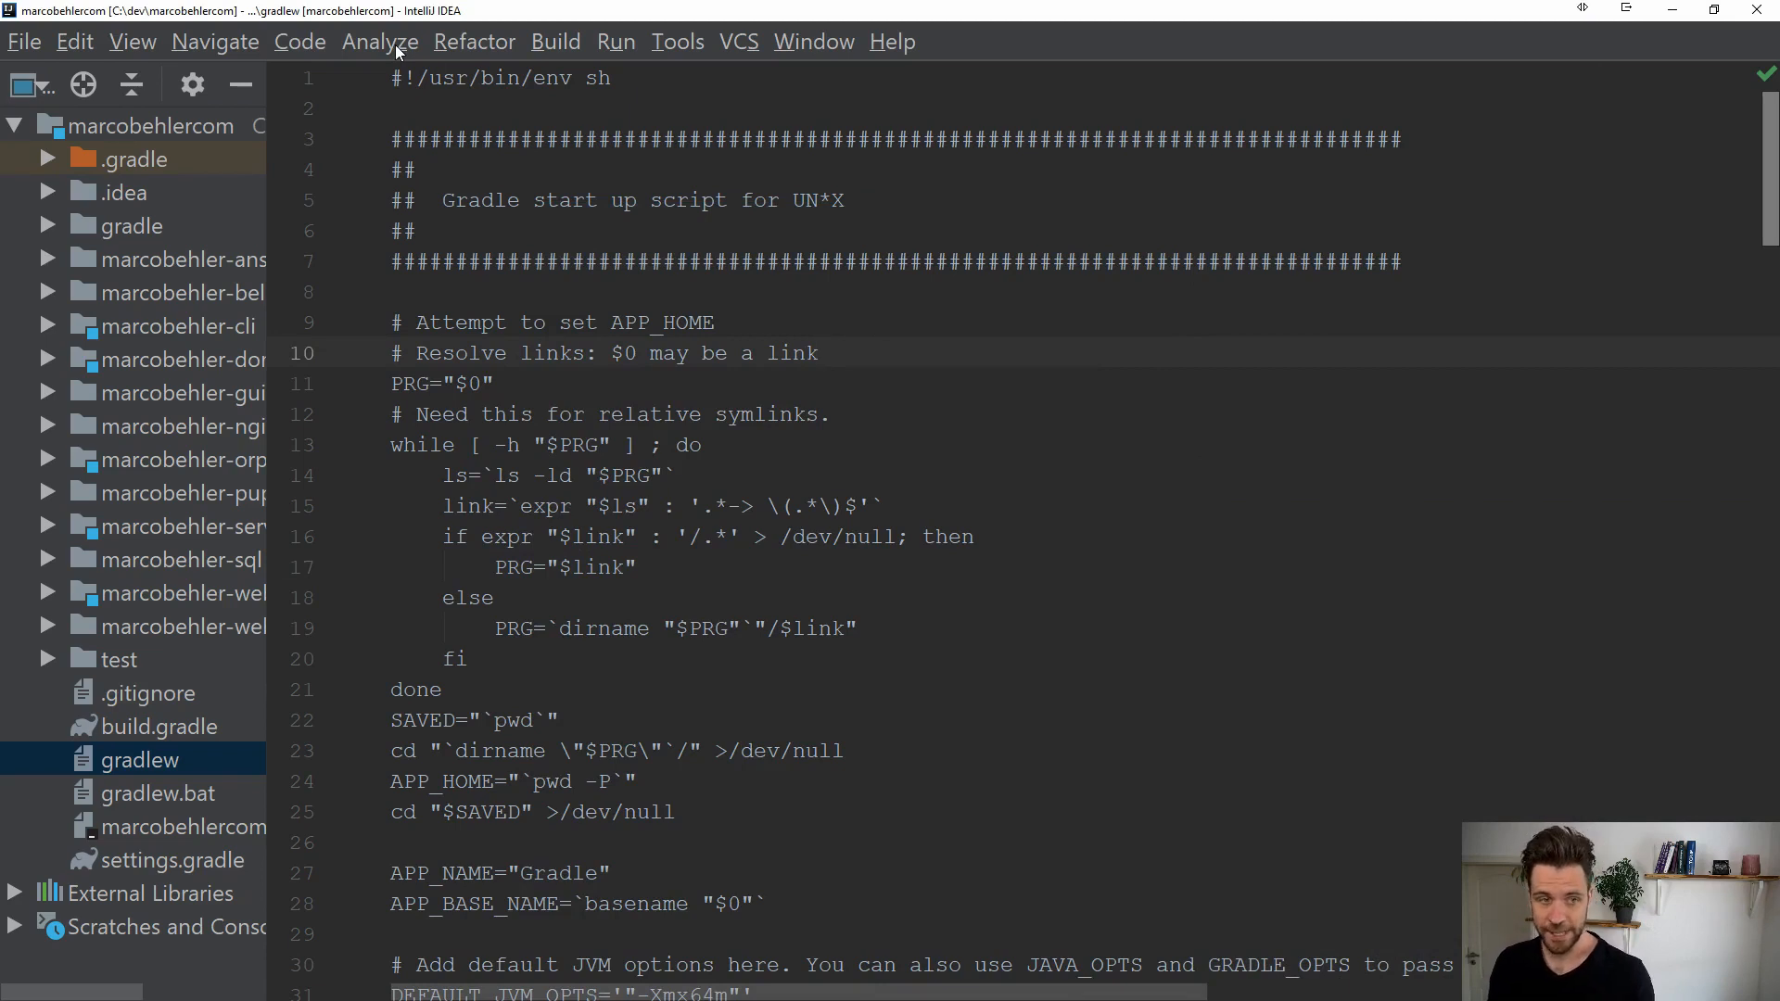
Run Analyze Stack Trace, review the pasted Stripe card-declined trace, and confirm it.
left_click(379, 41)
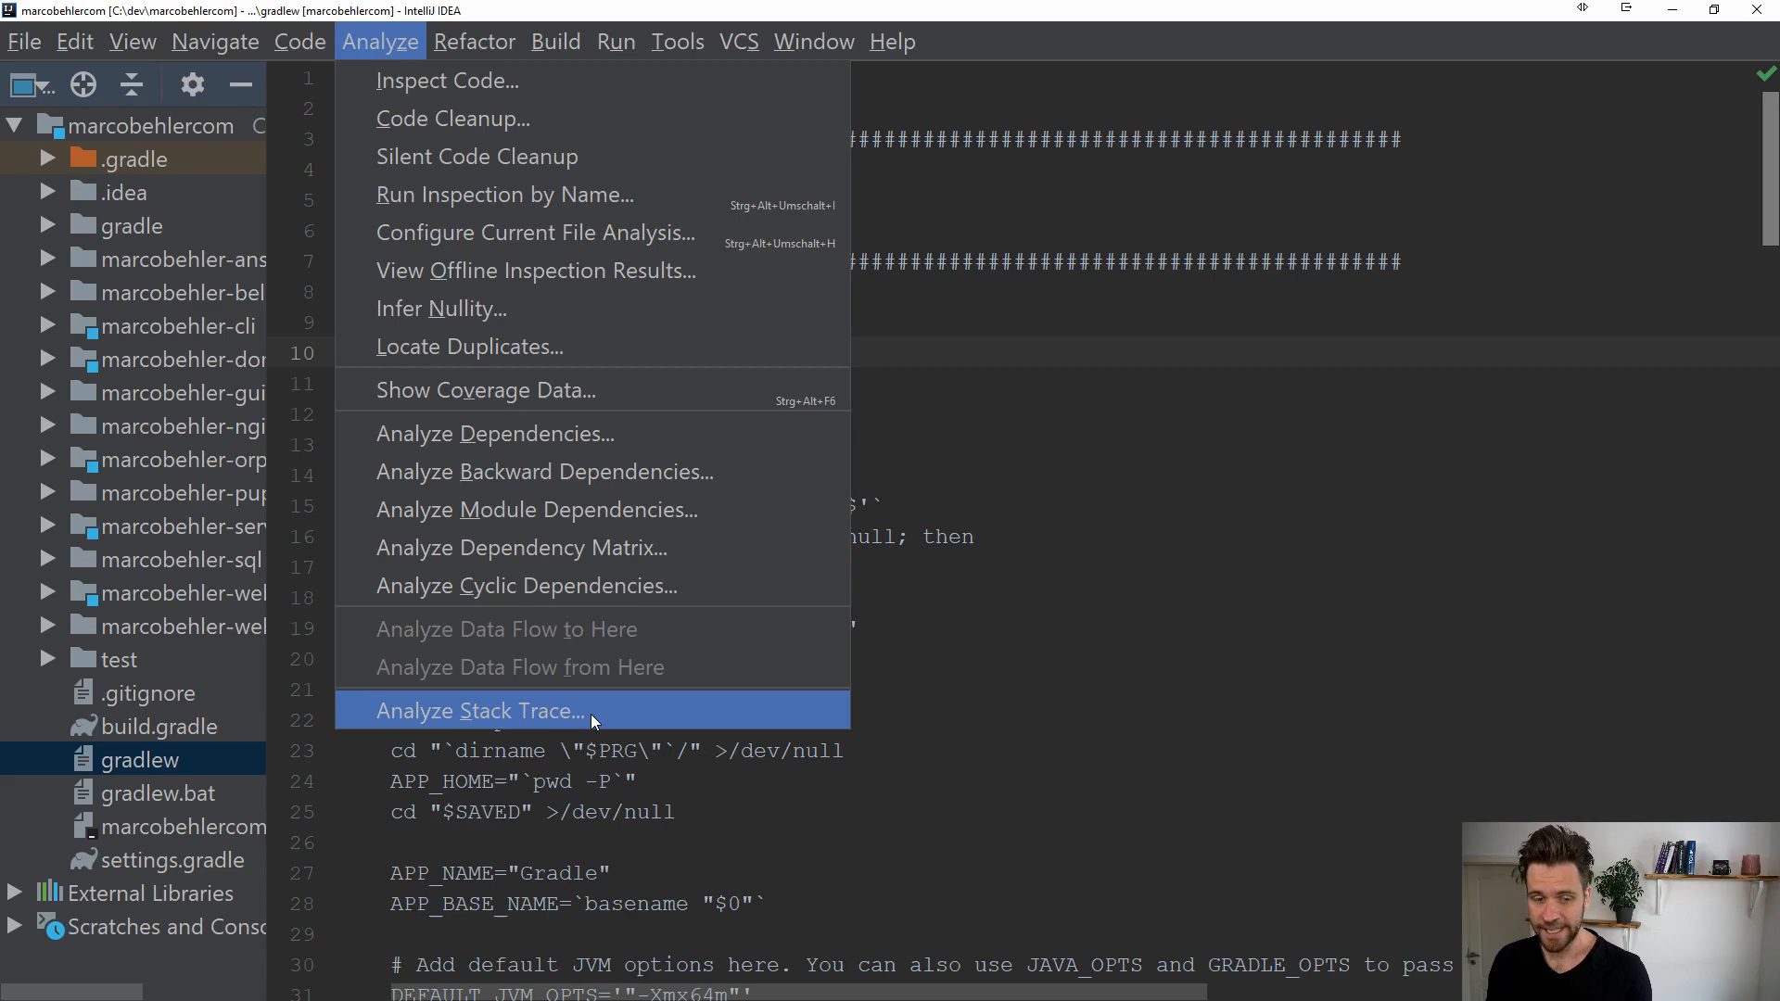
left_click(479, 711)
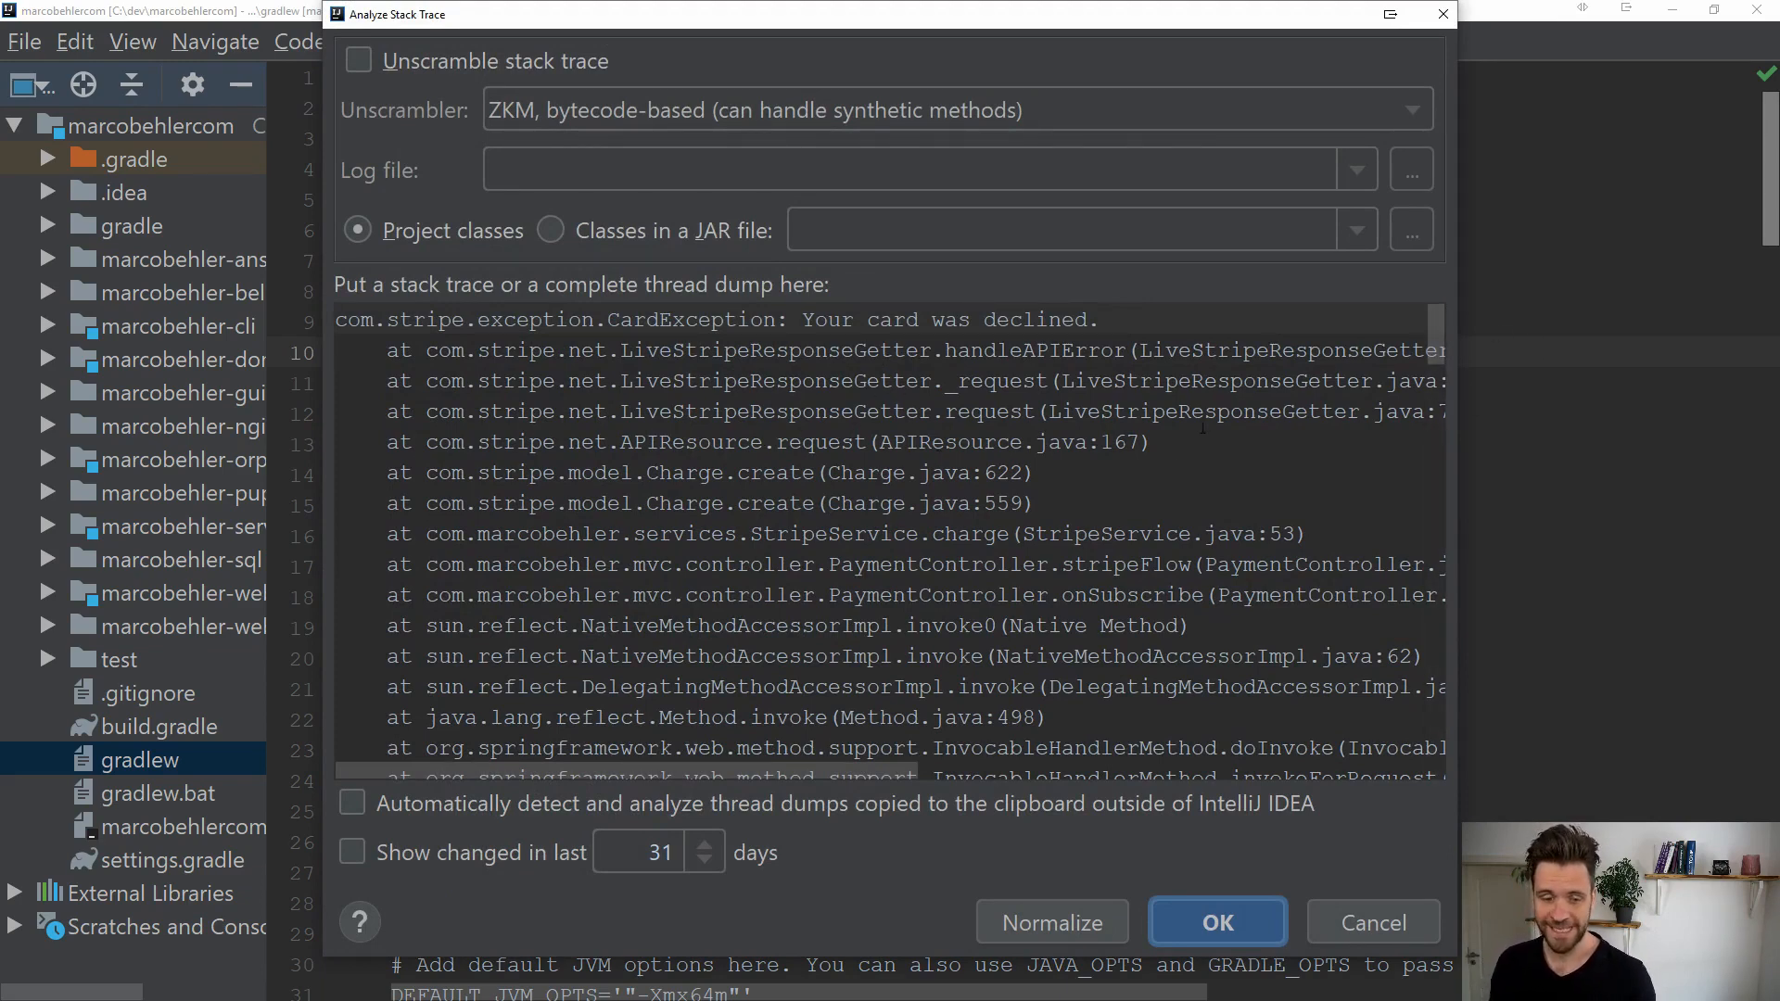
scroll("down", 3)
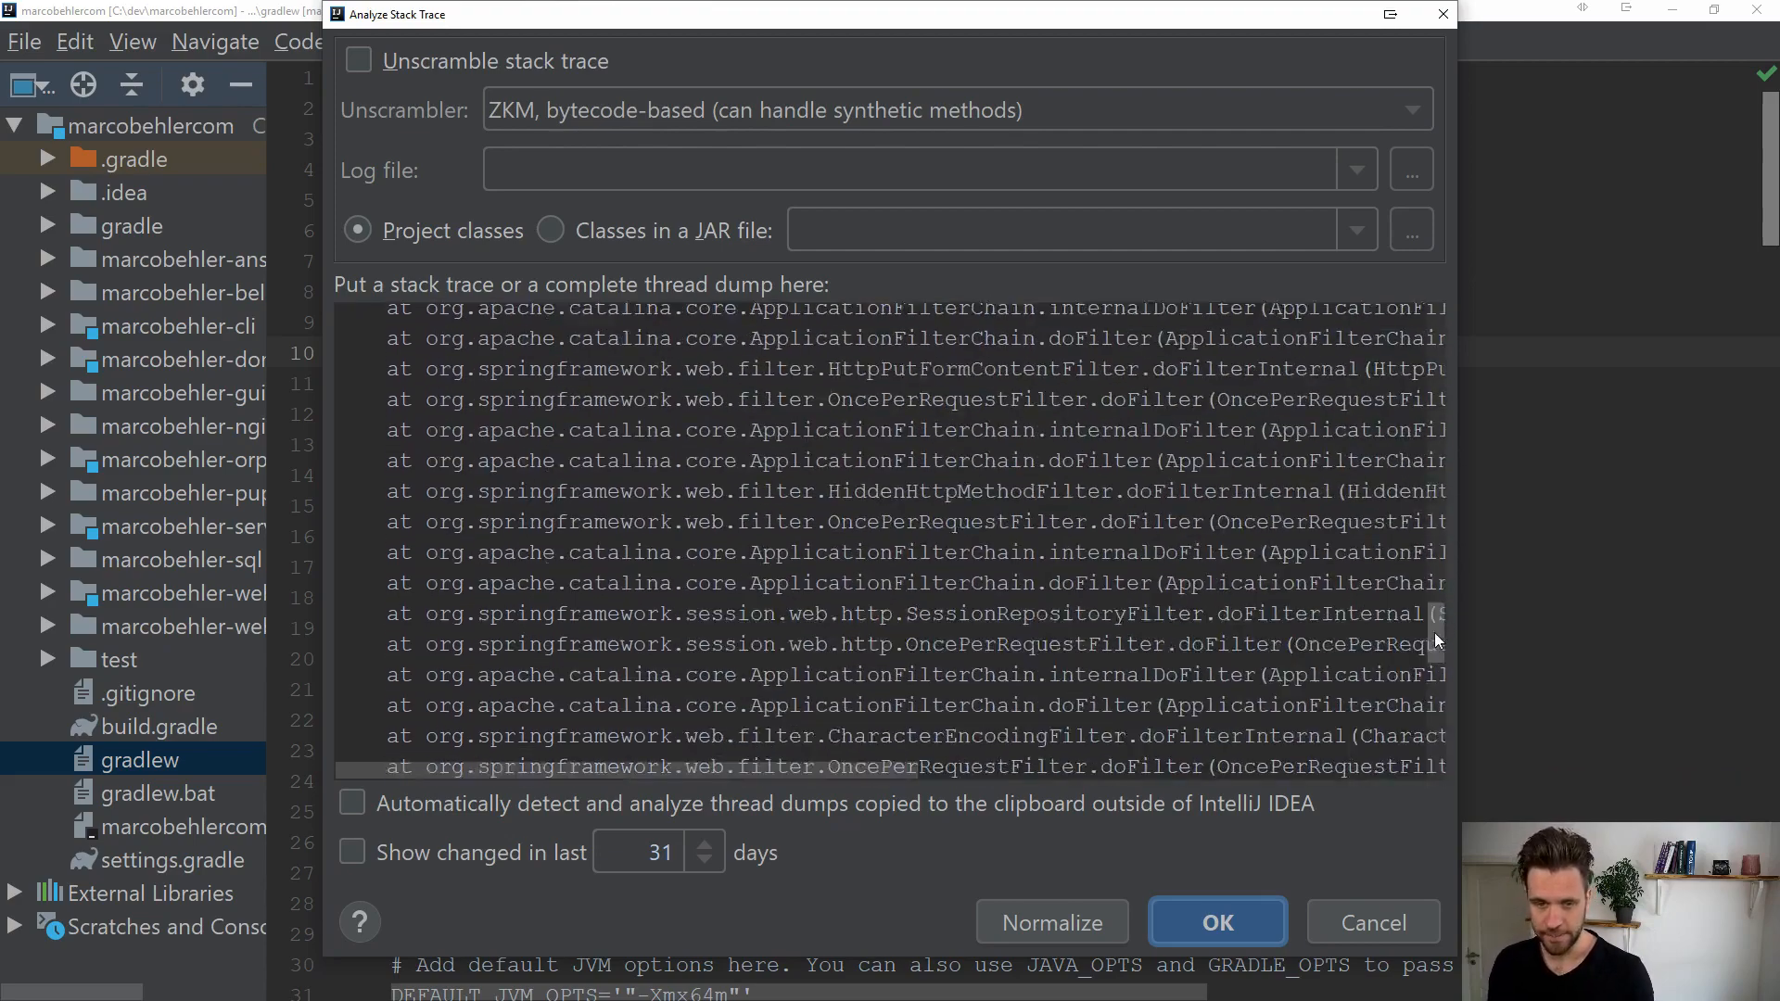
scroll("down", 3)
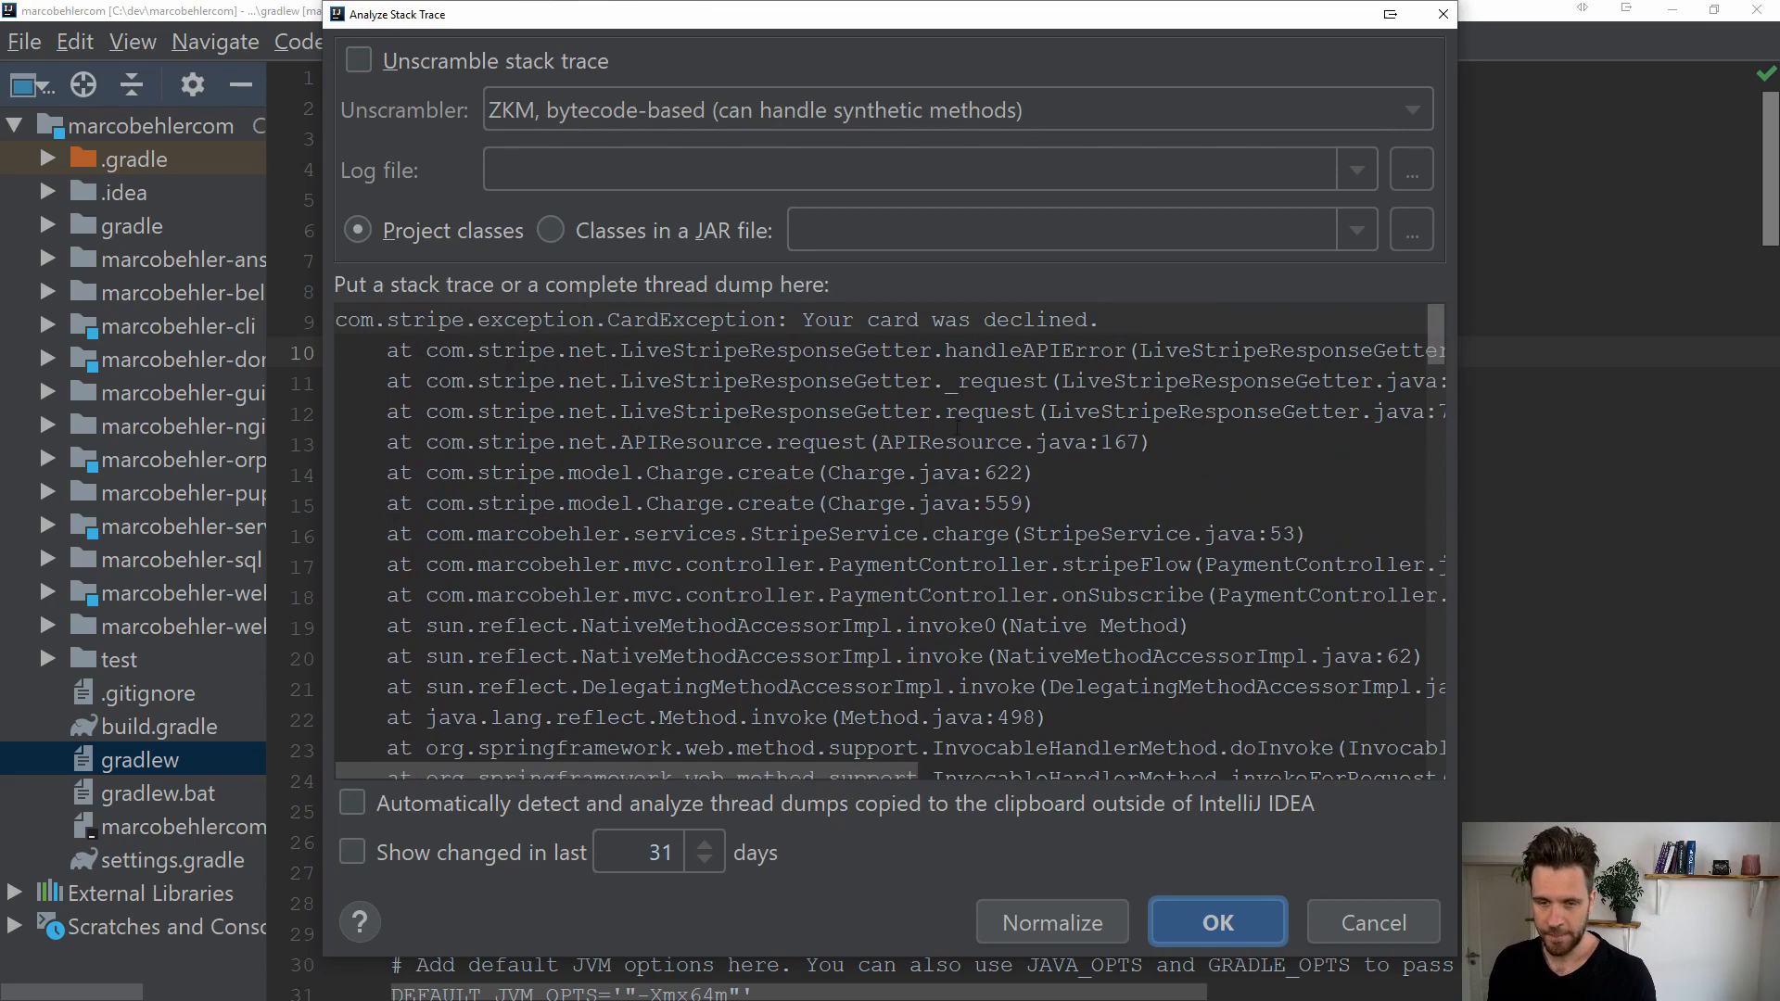
left_click(1215, 922)
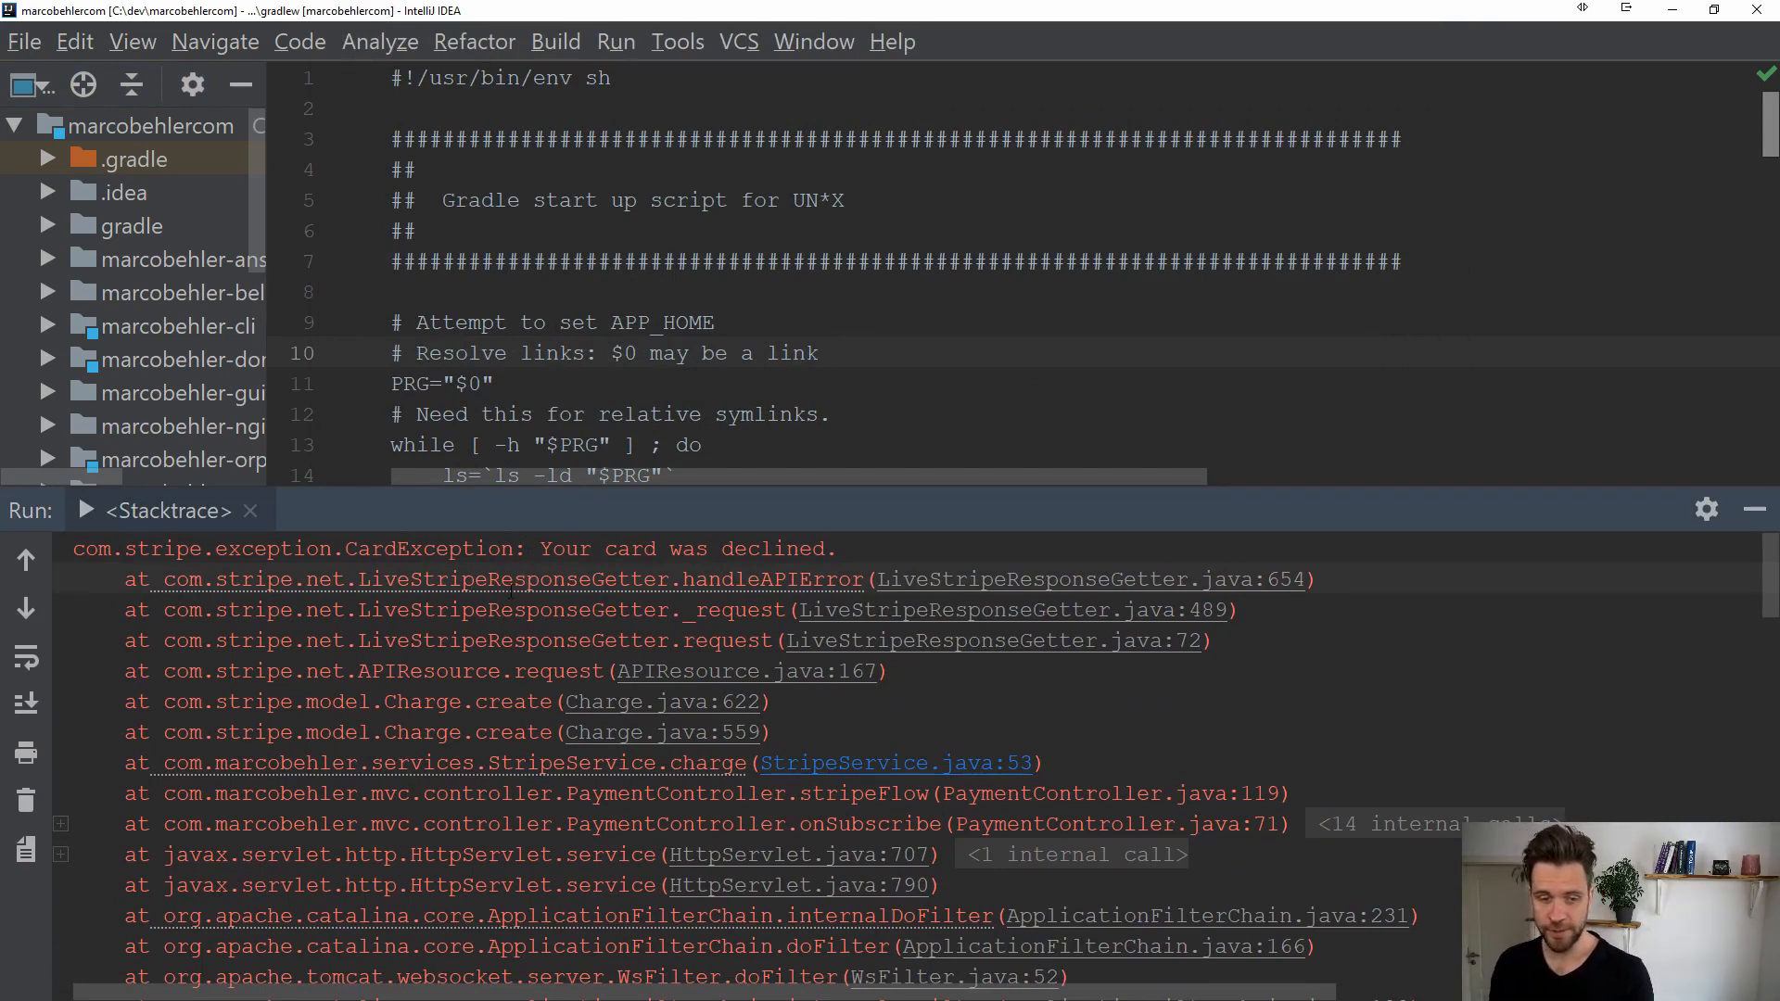
Select then deselect the Stripe library frames in the Run <Stacktrace> tab.
left_click(550, 548)
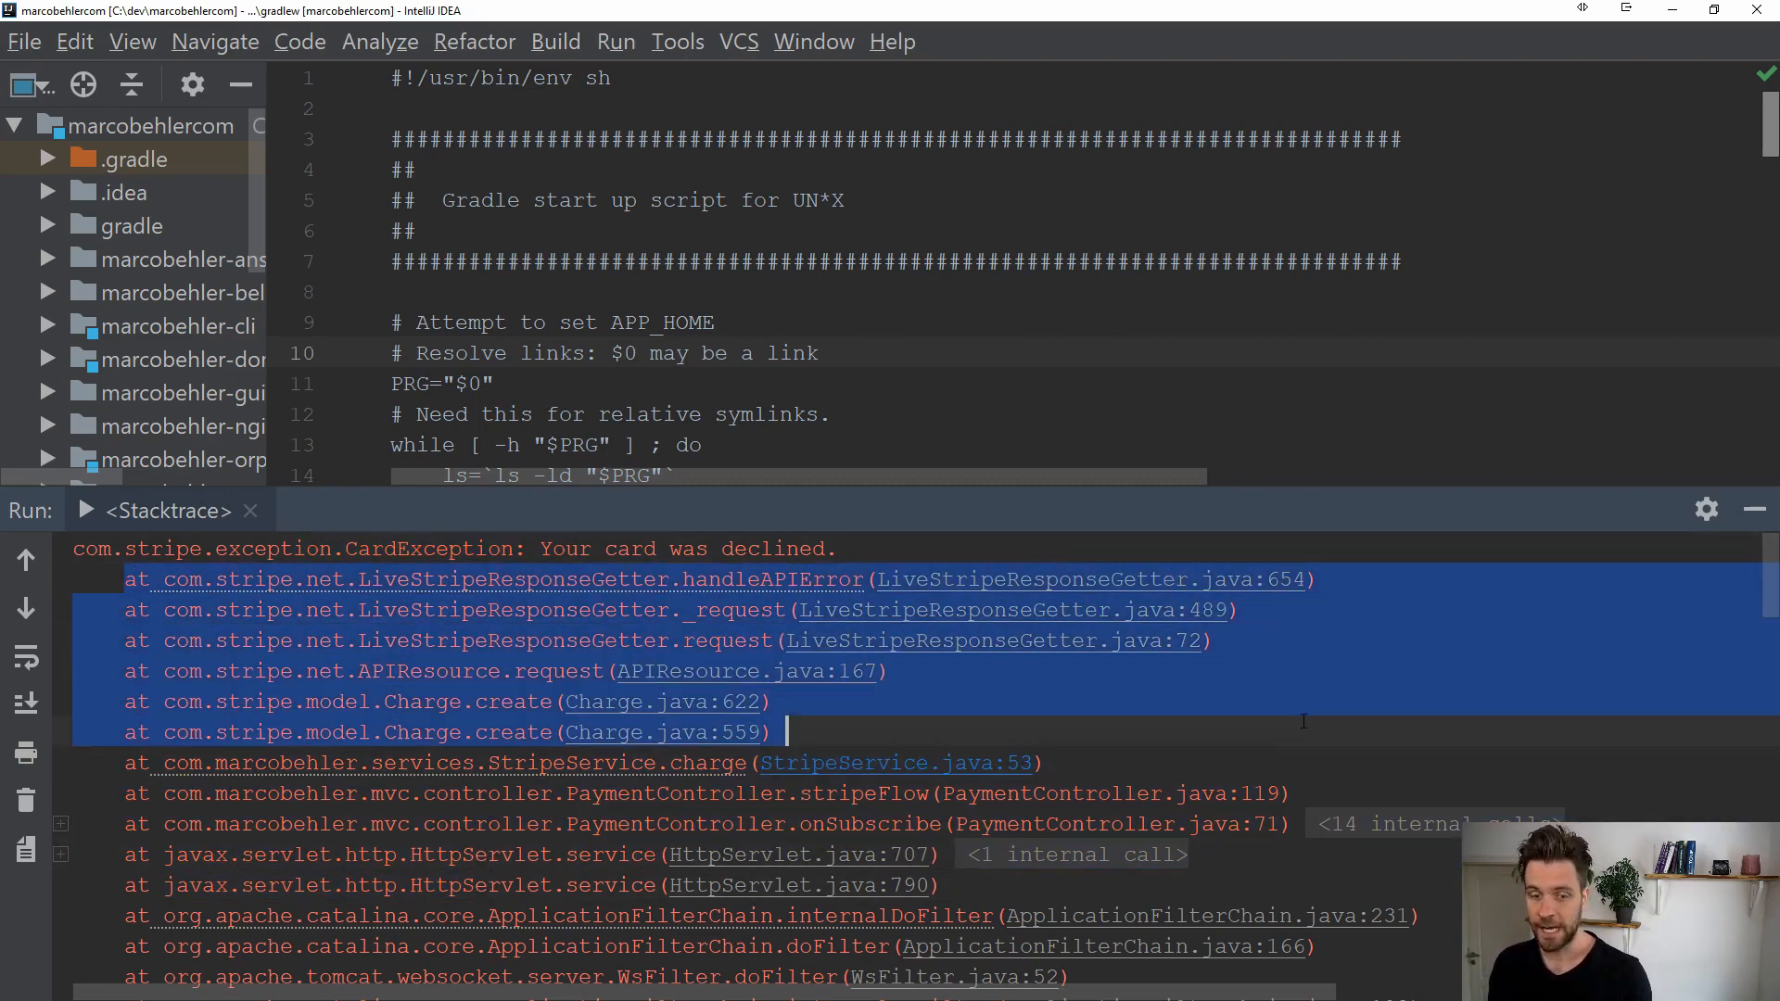
mouse_move(889, 617)
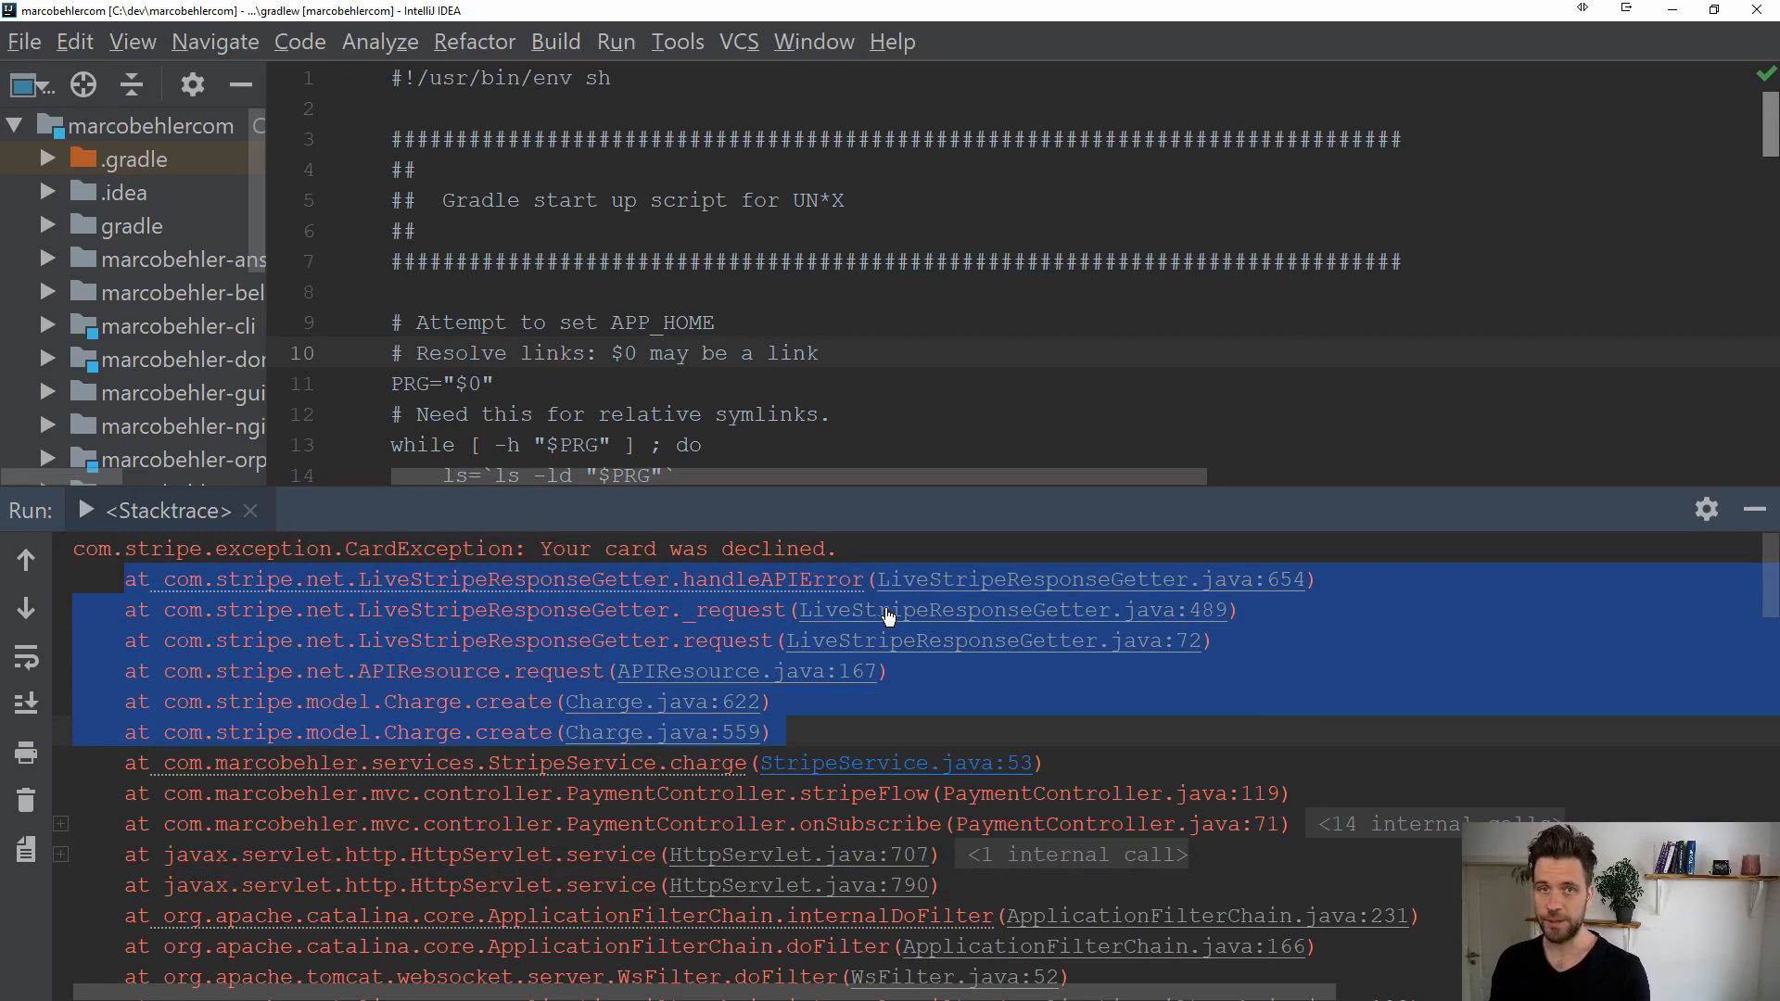
left_click(869, 671)
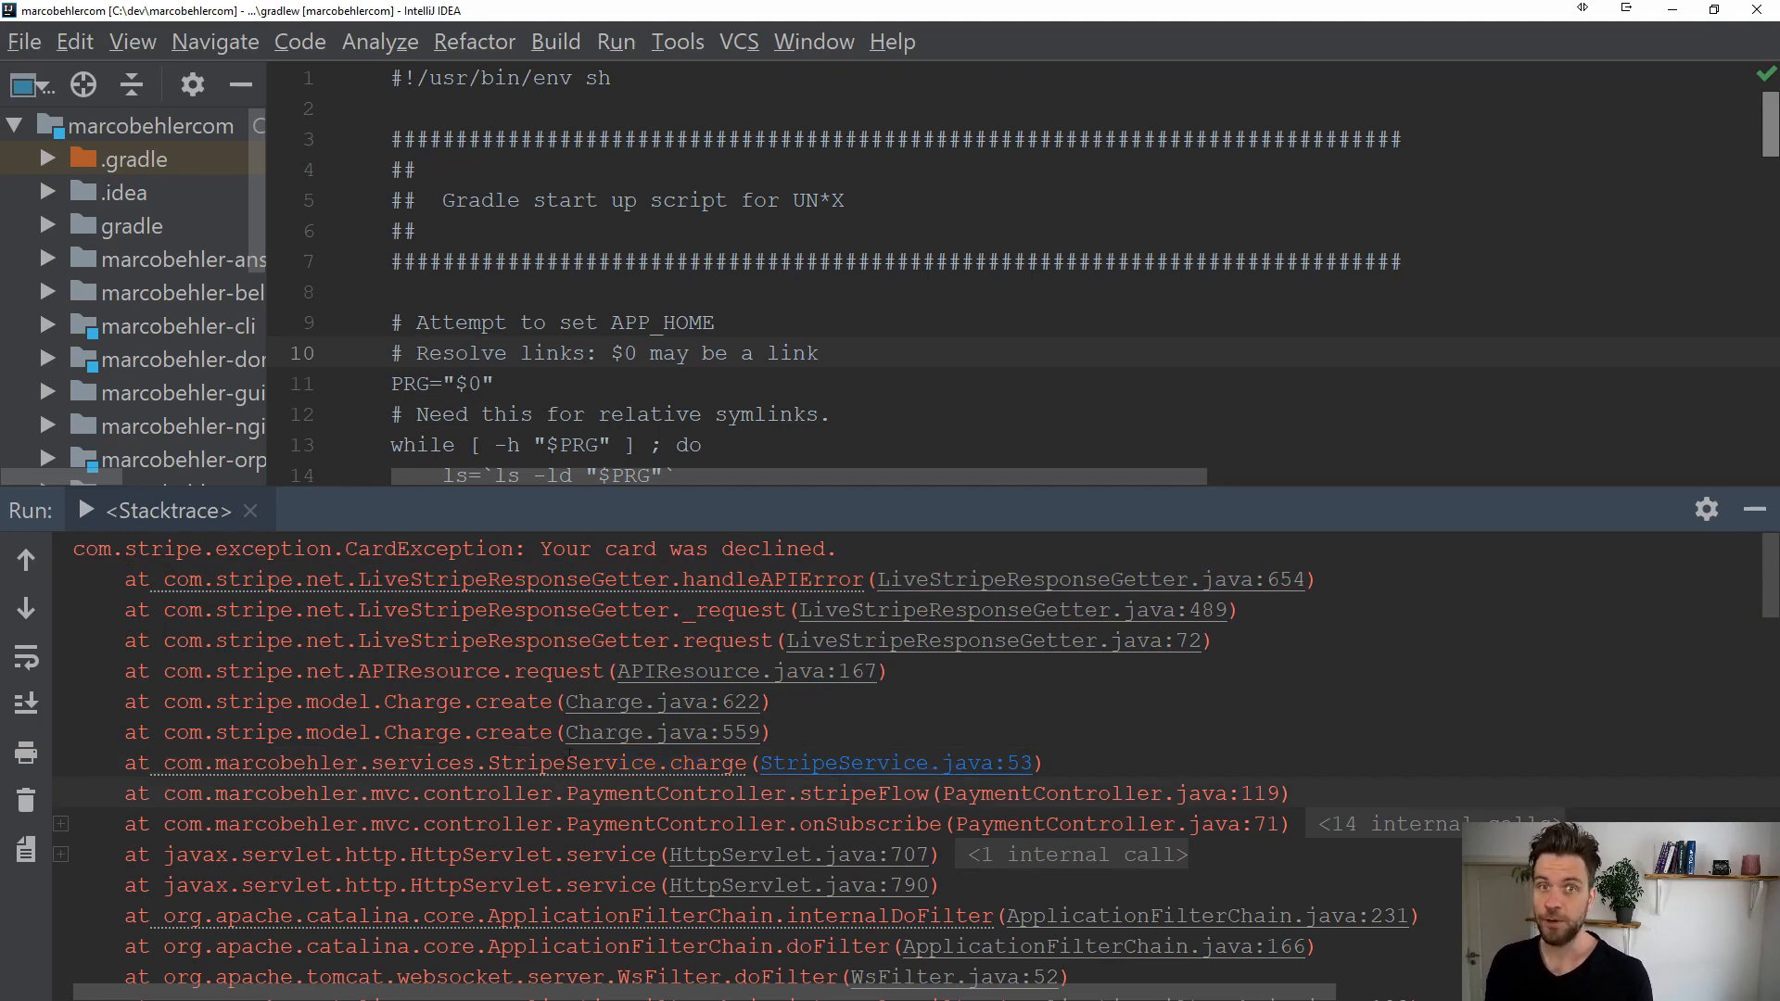
scroll("down", 3)
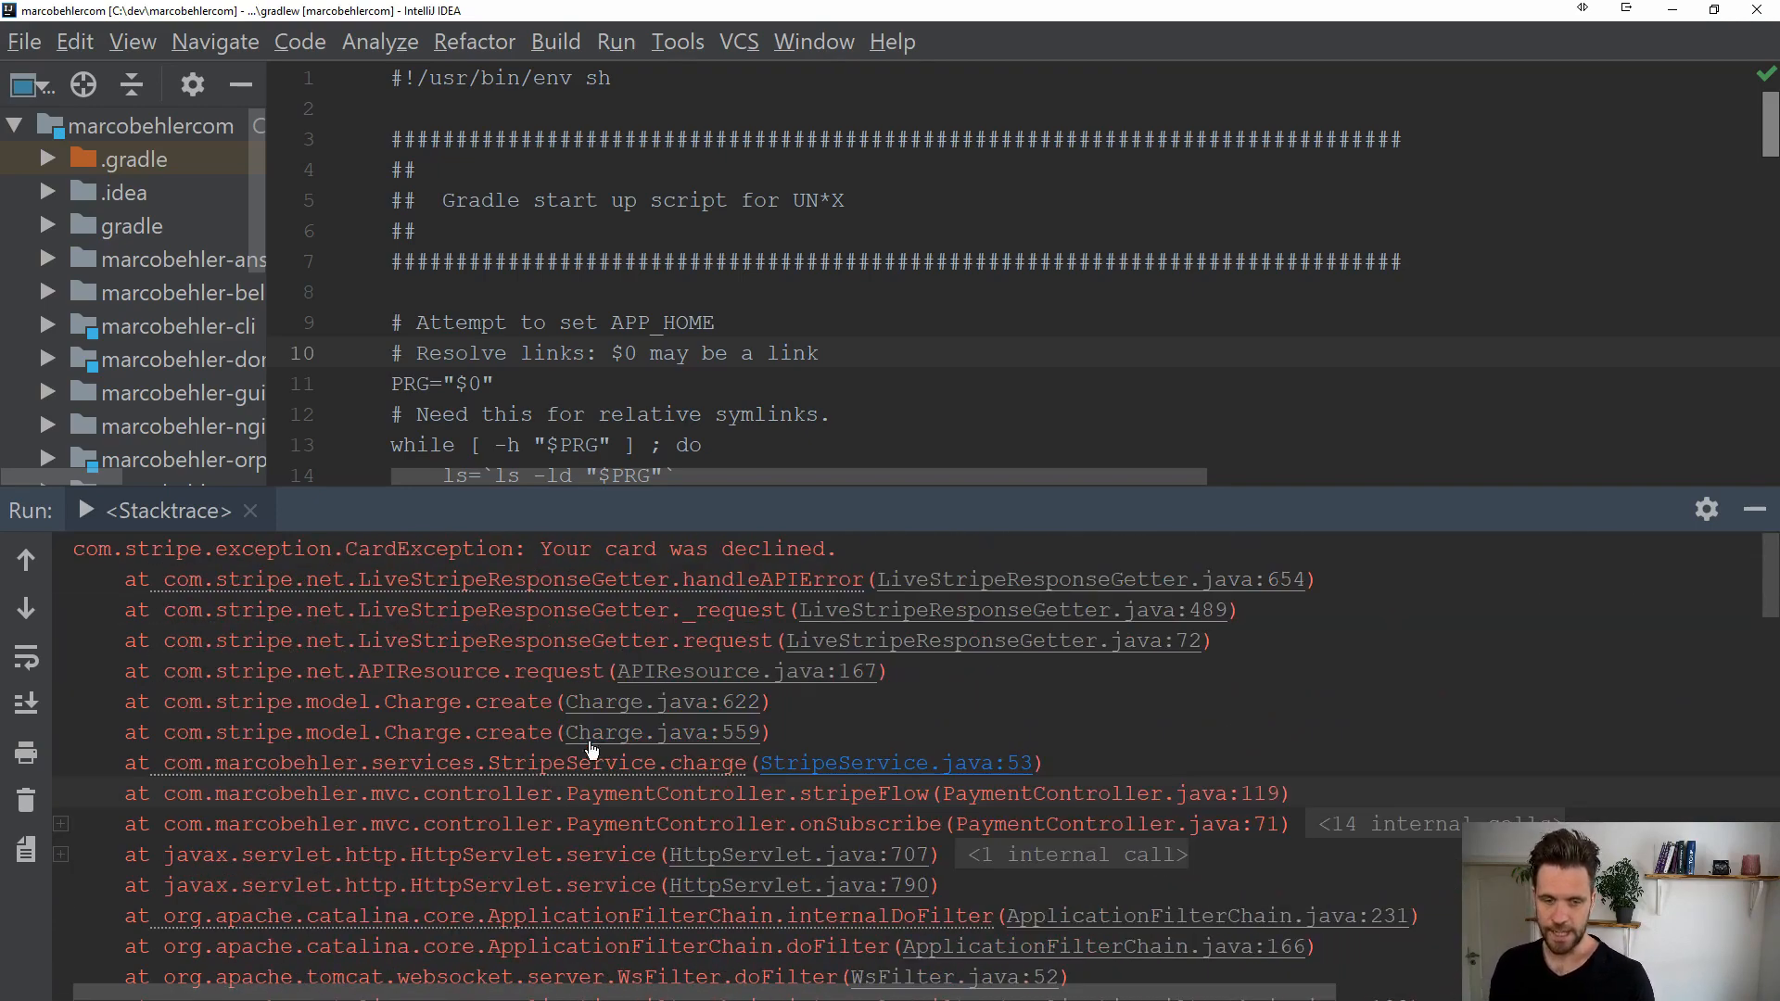
mouse_move(834, 763)
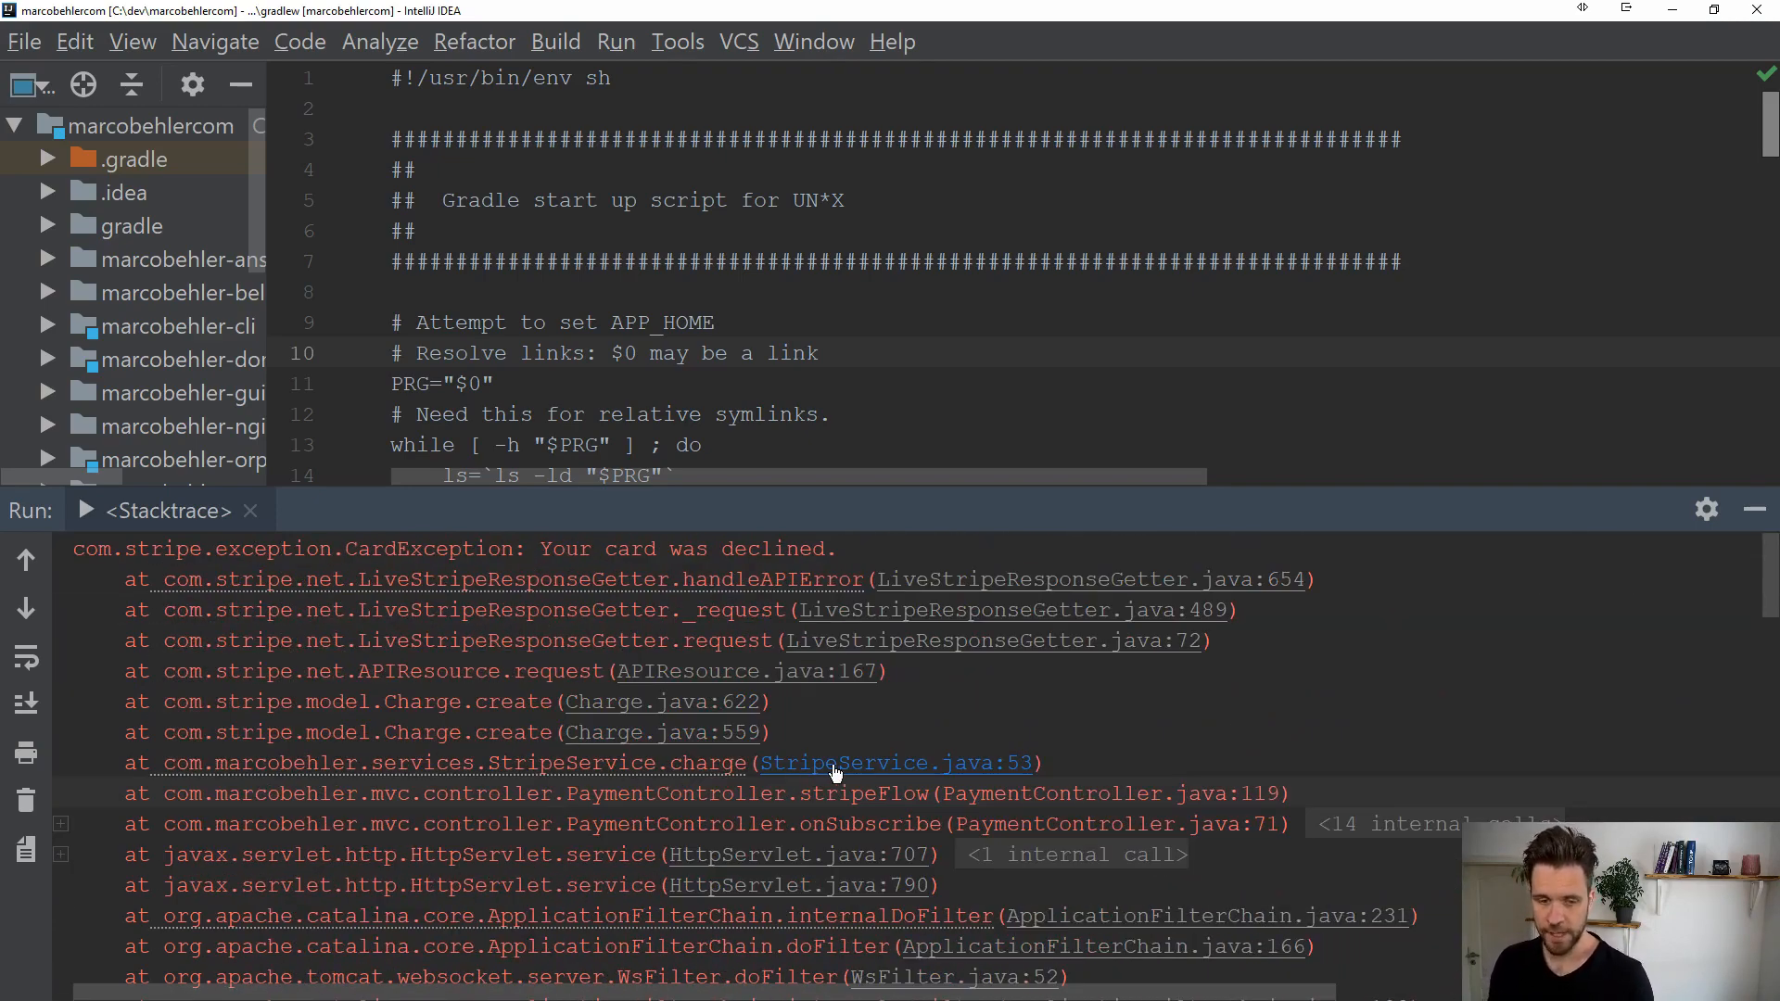
Follow the StripeService.java:53 link to Charge.create, then scroll the trace panel.
left_click(895, 762)
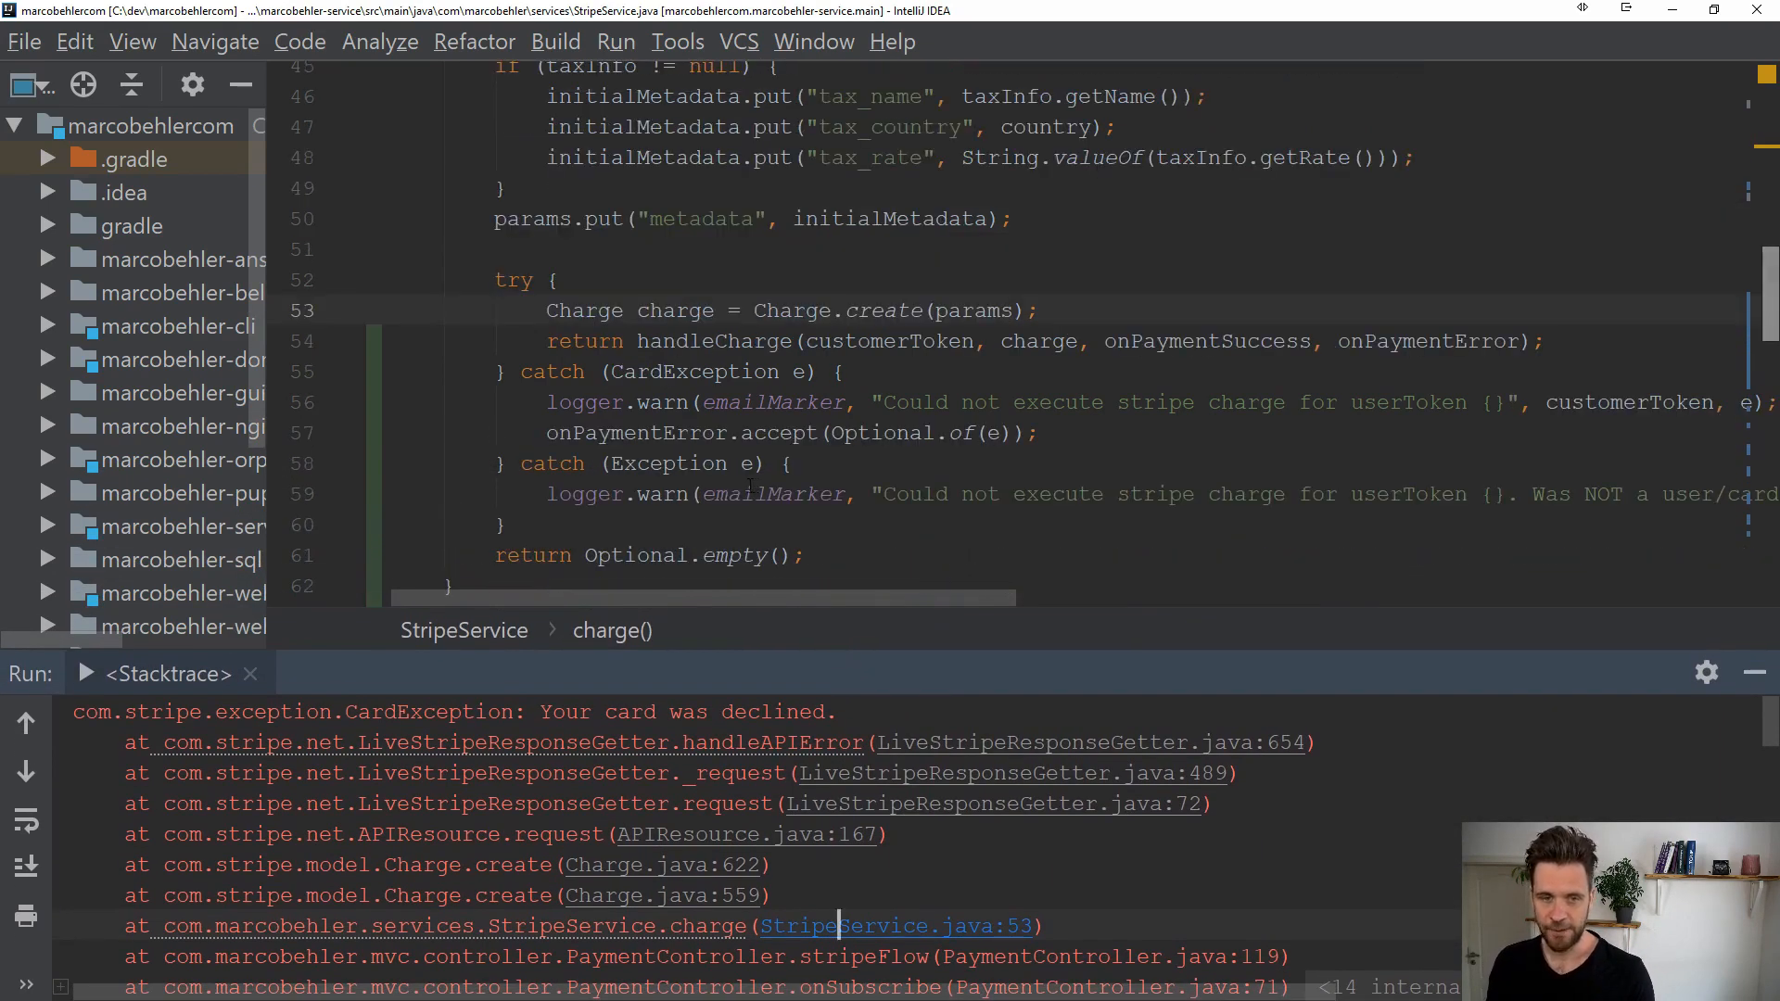
mouse_move(860, 295)
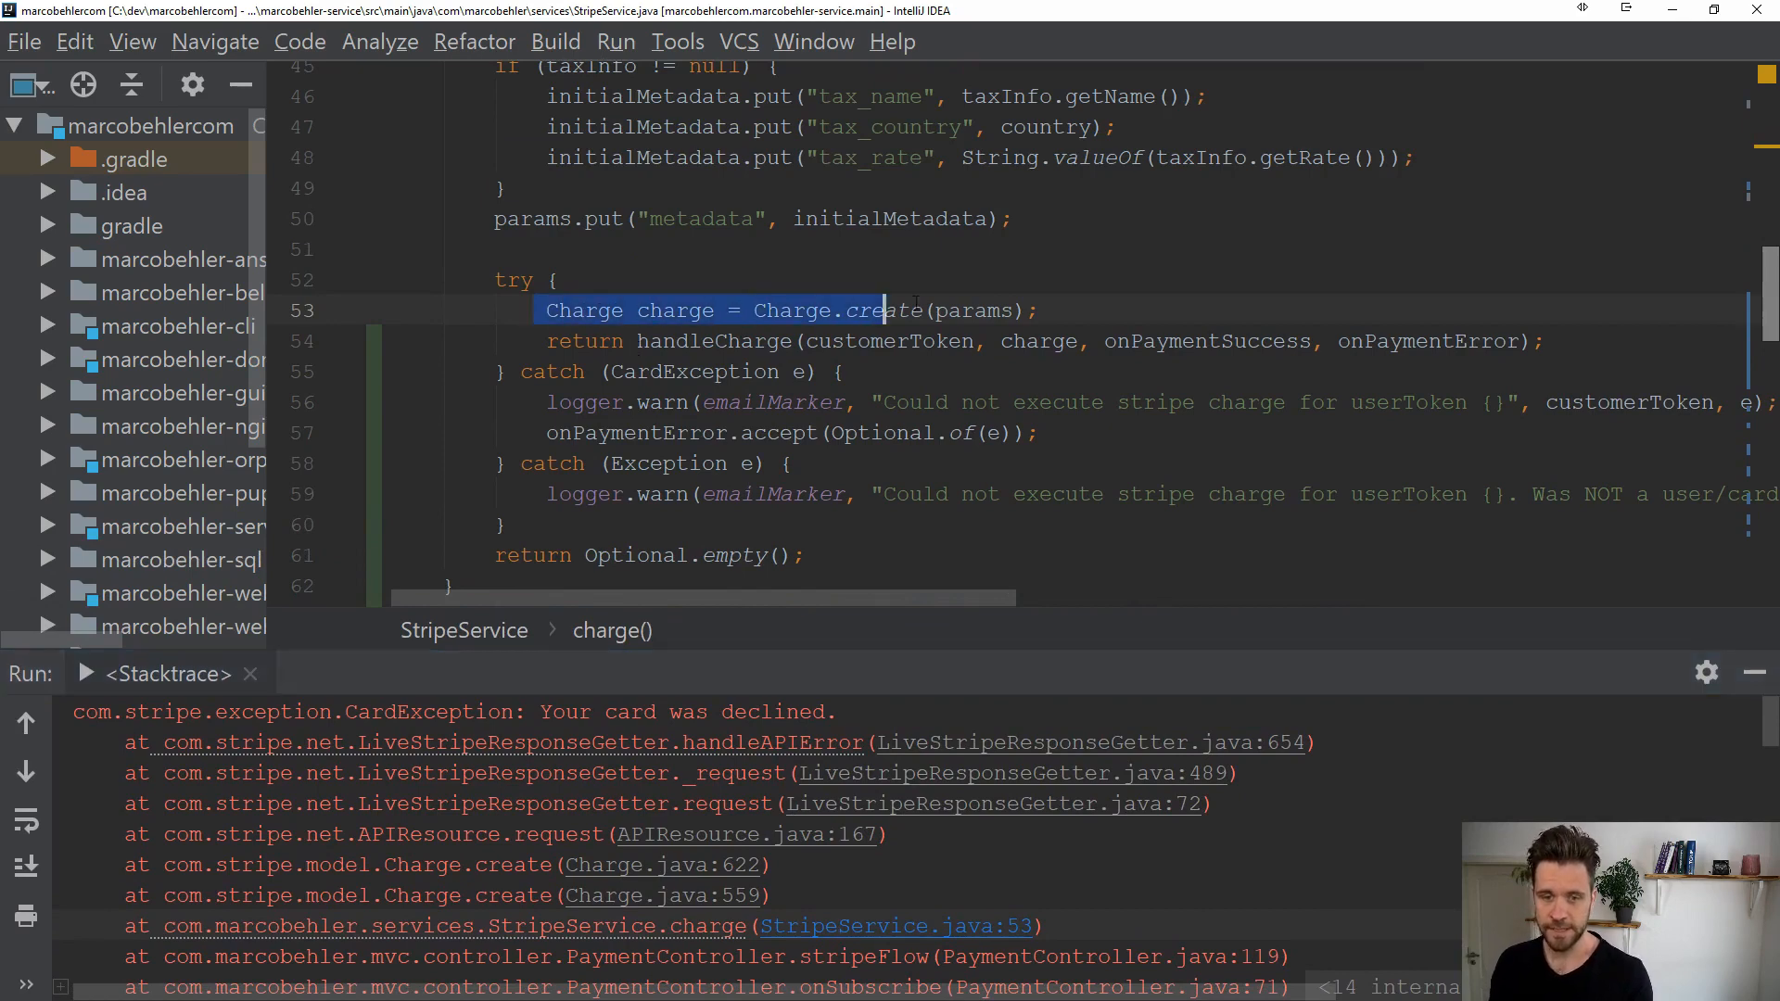
left_click(1038, 310)
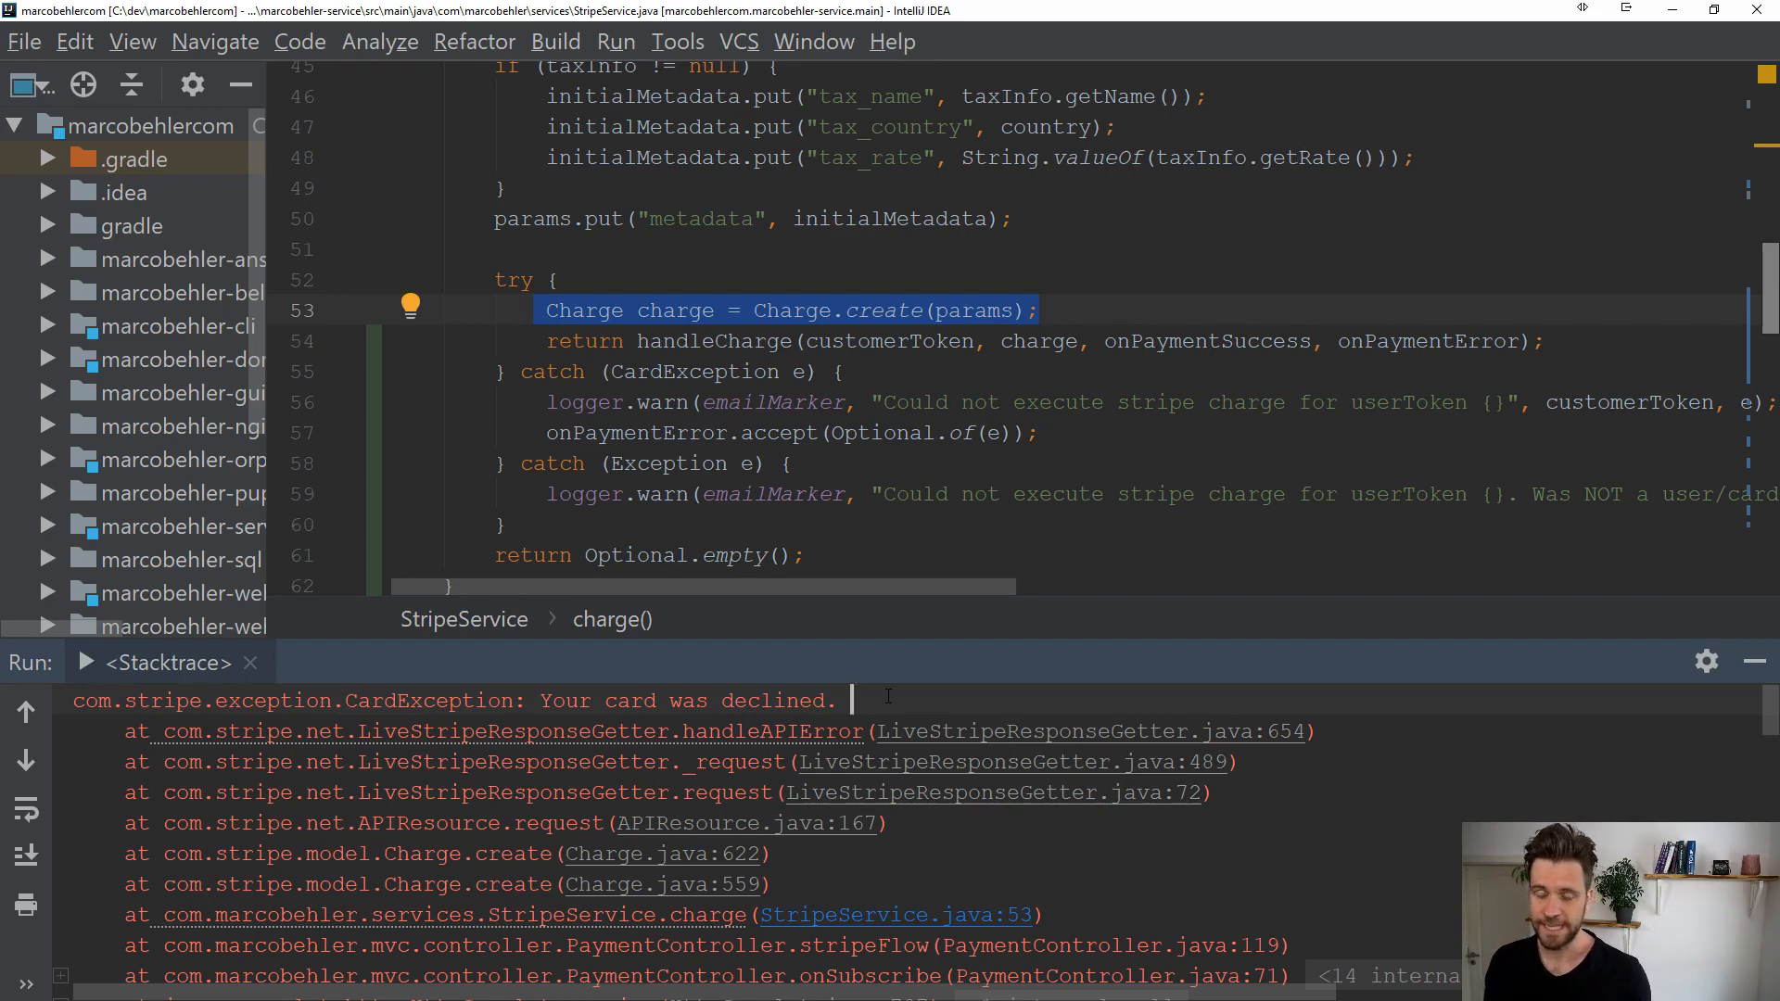
mouse_move(940, 696)
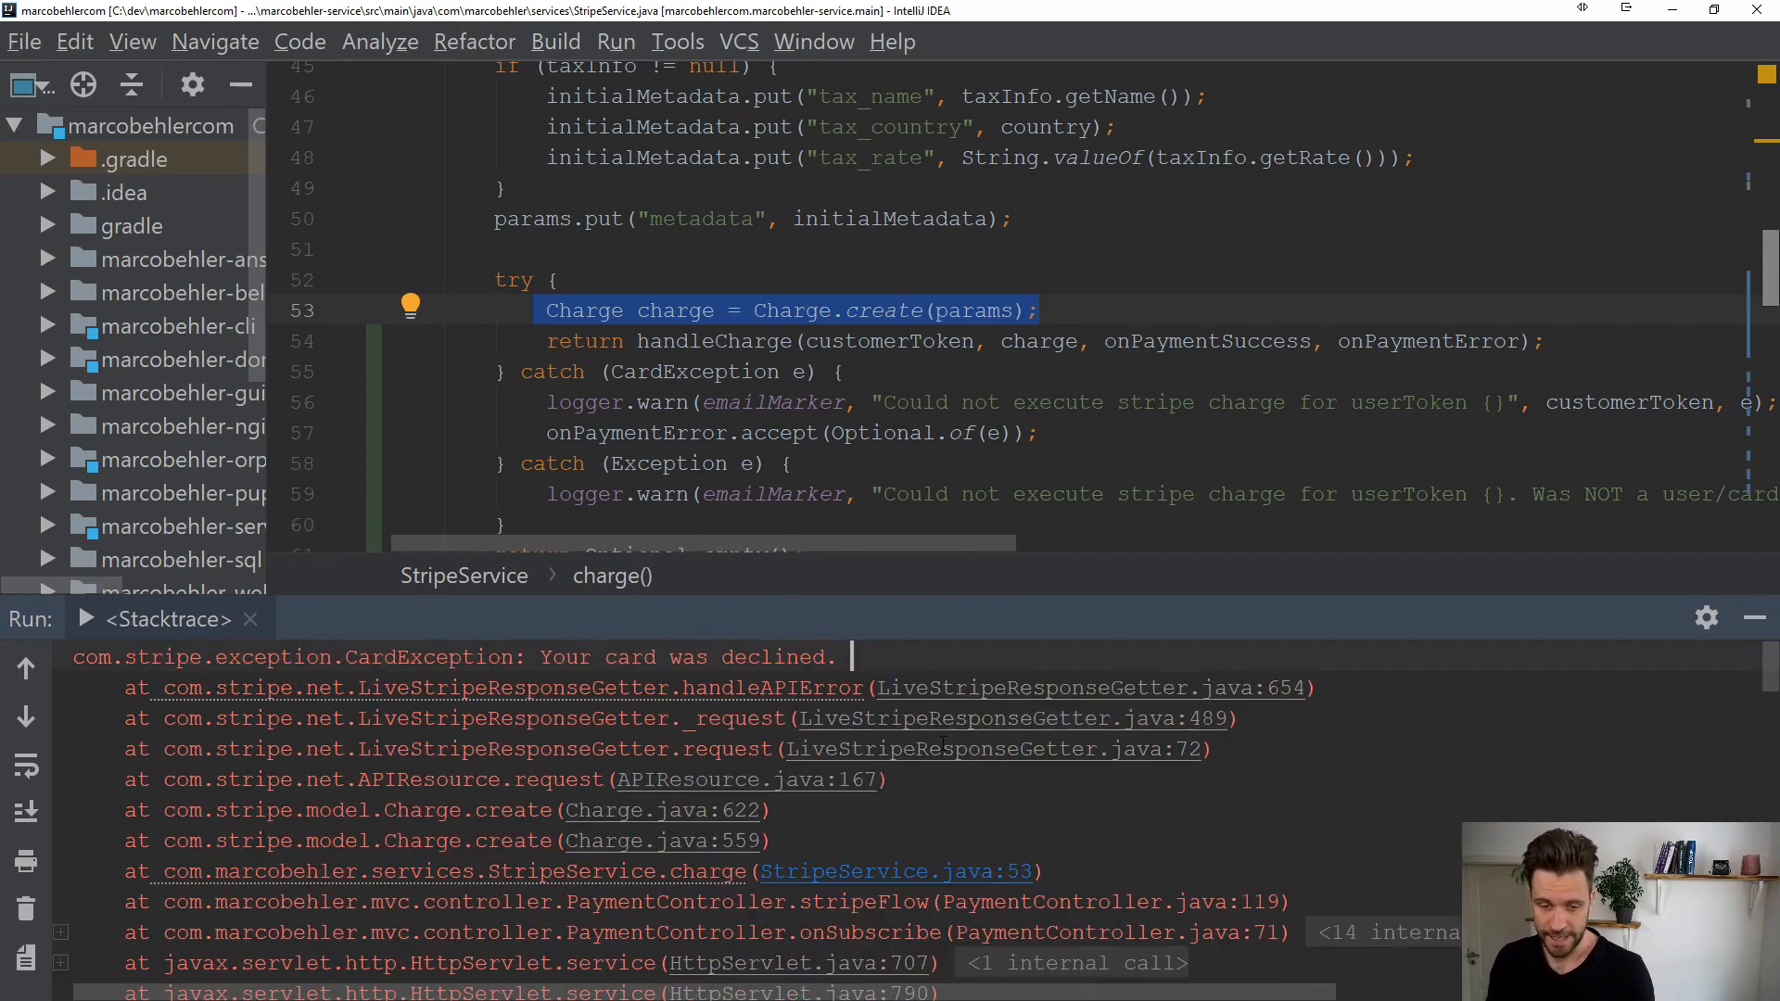
scroll("down", 3)
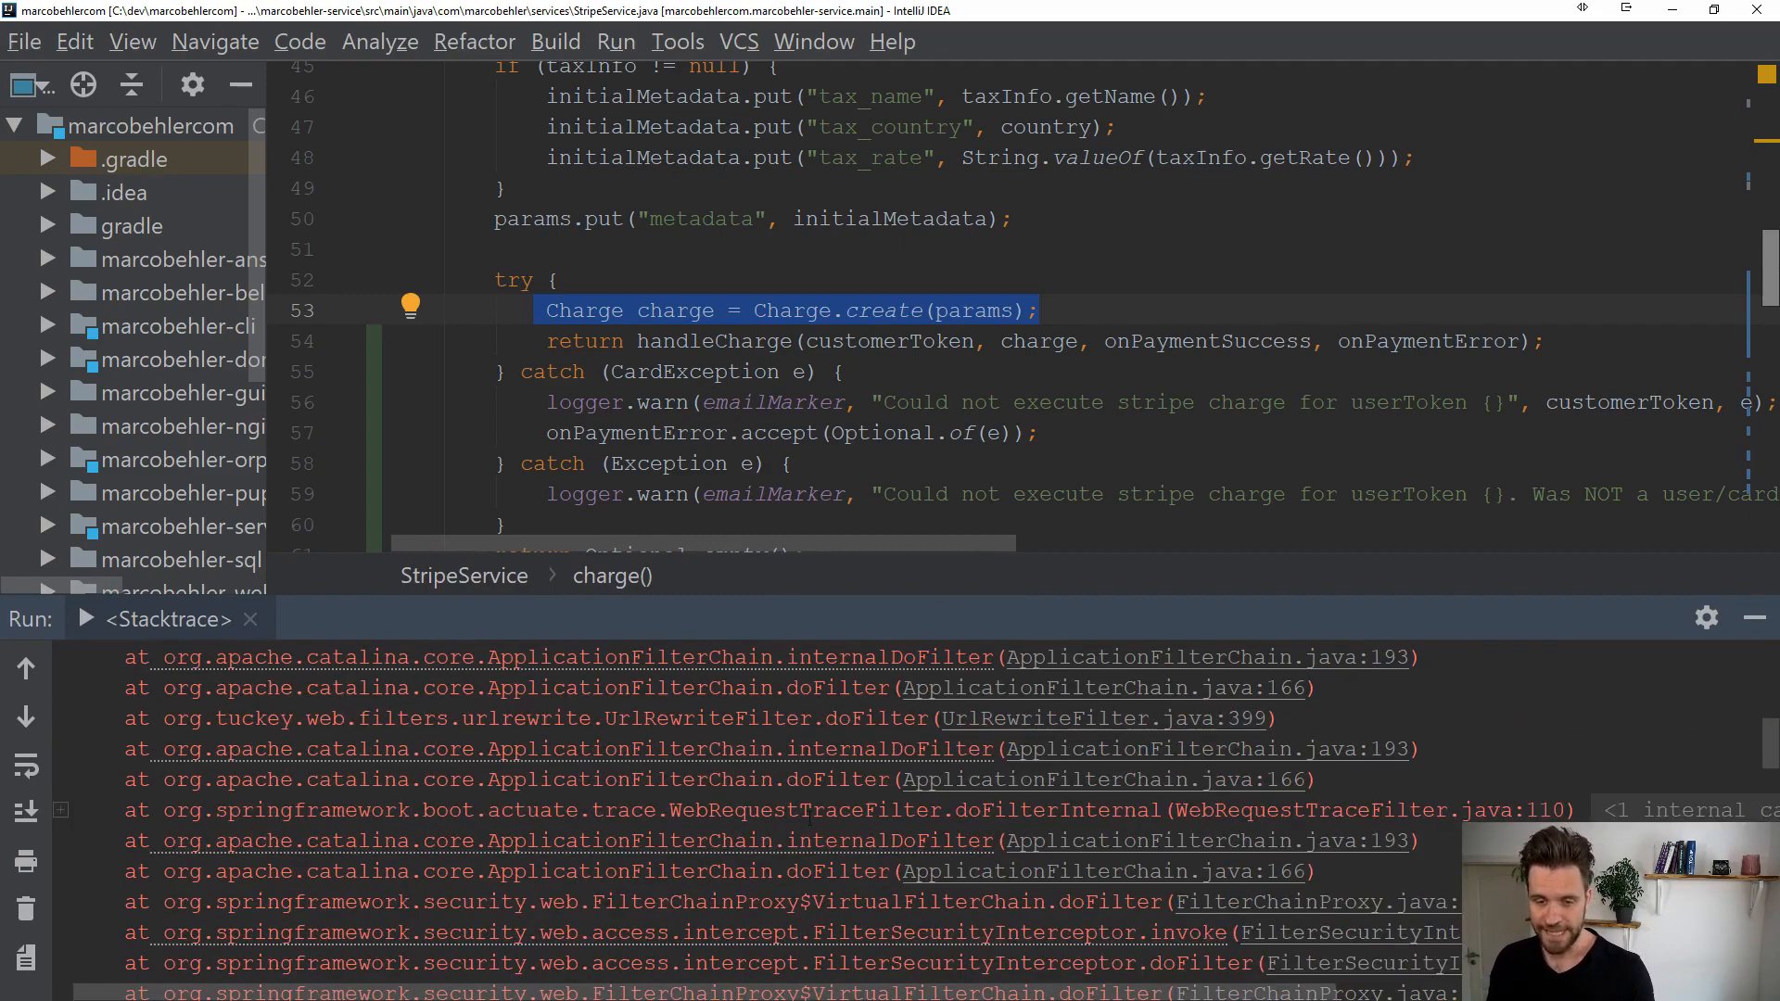